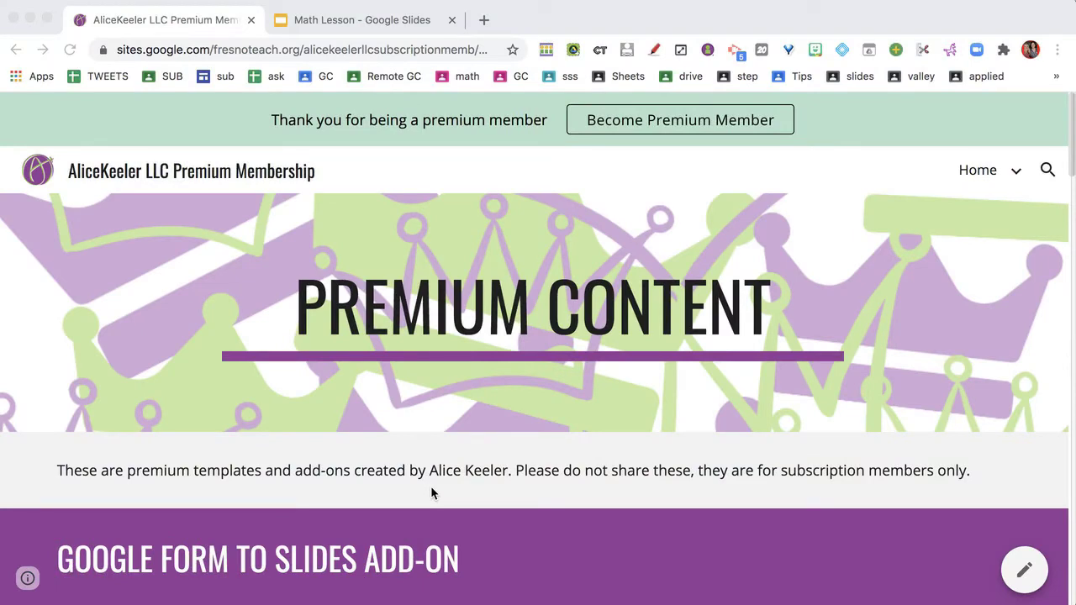
Step: Scroll the Premium Content page and request a copy of the Google Form to Slides add-on
left_click(361, 19)
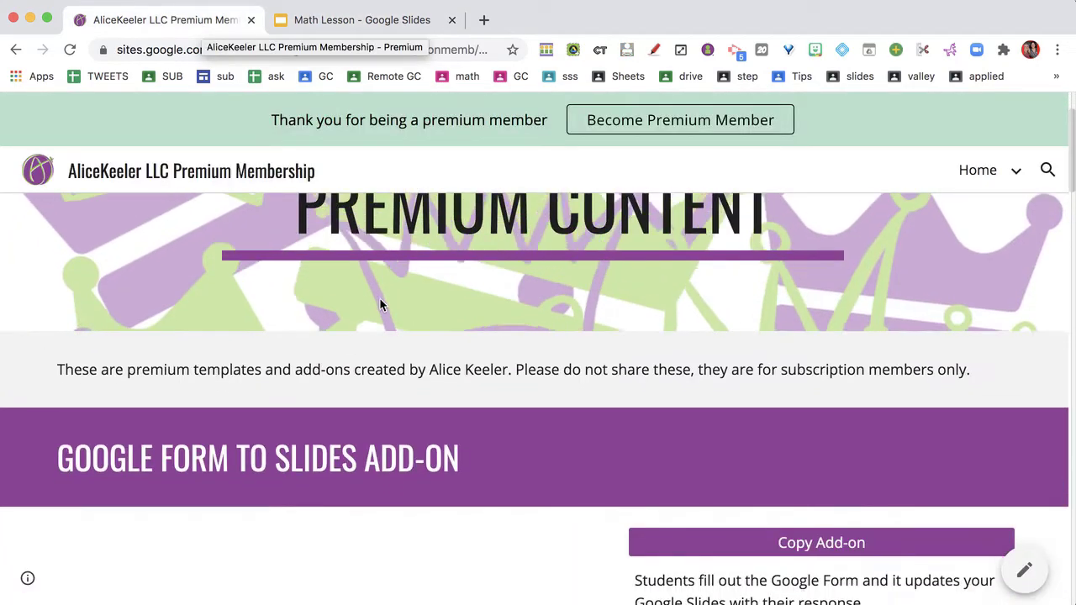
scroll("down", 3)
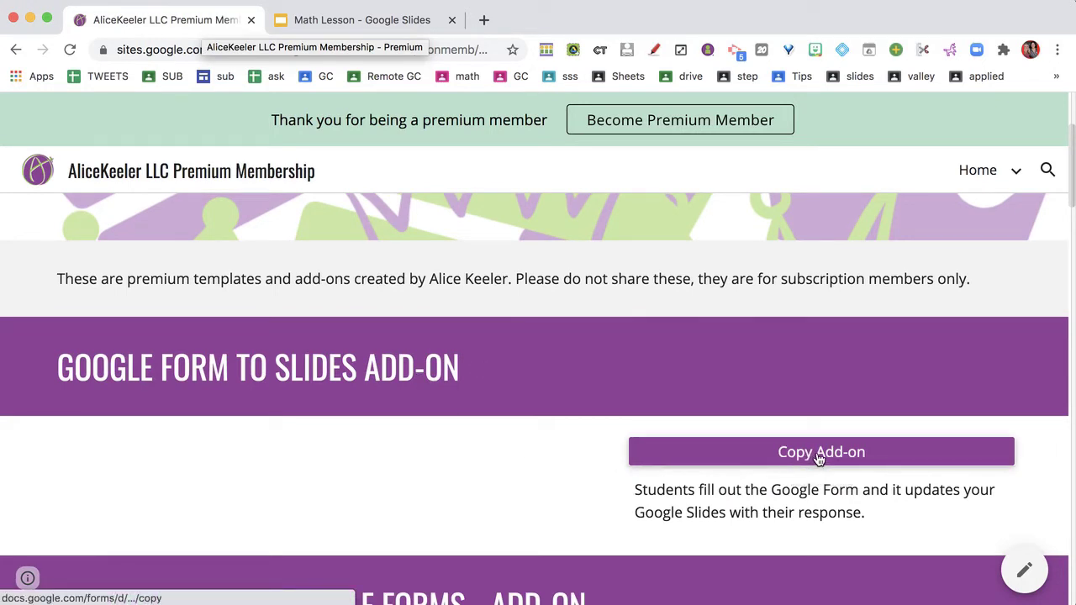
left_click(820, 452)
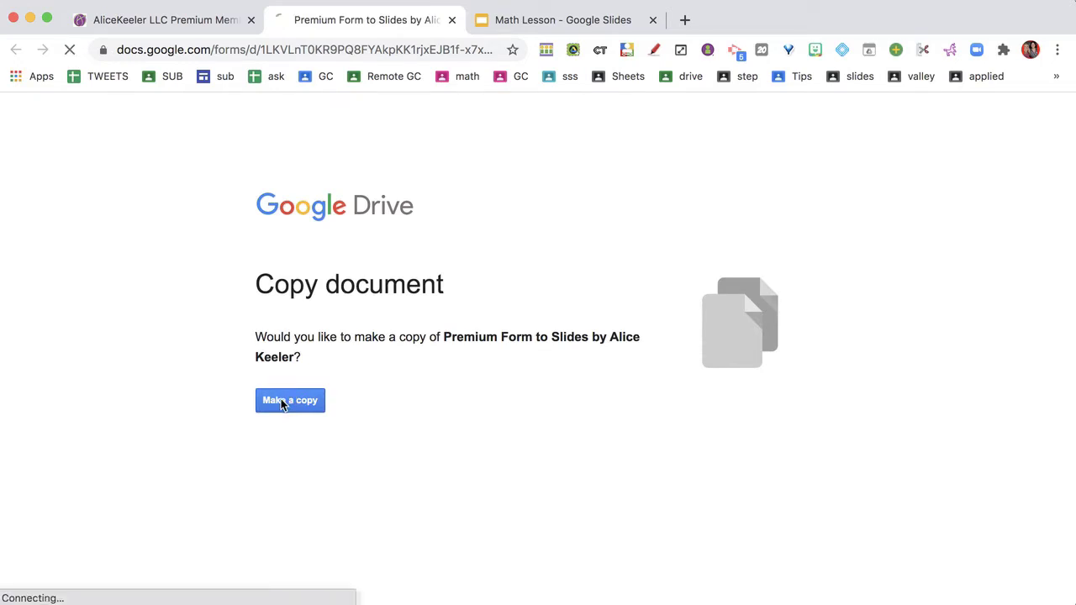
Step: Make a personal copy of the Premium Form to Slides form
left_click(290, 400)
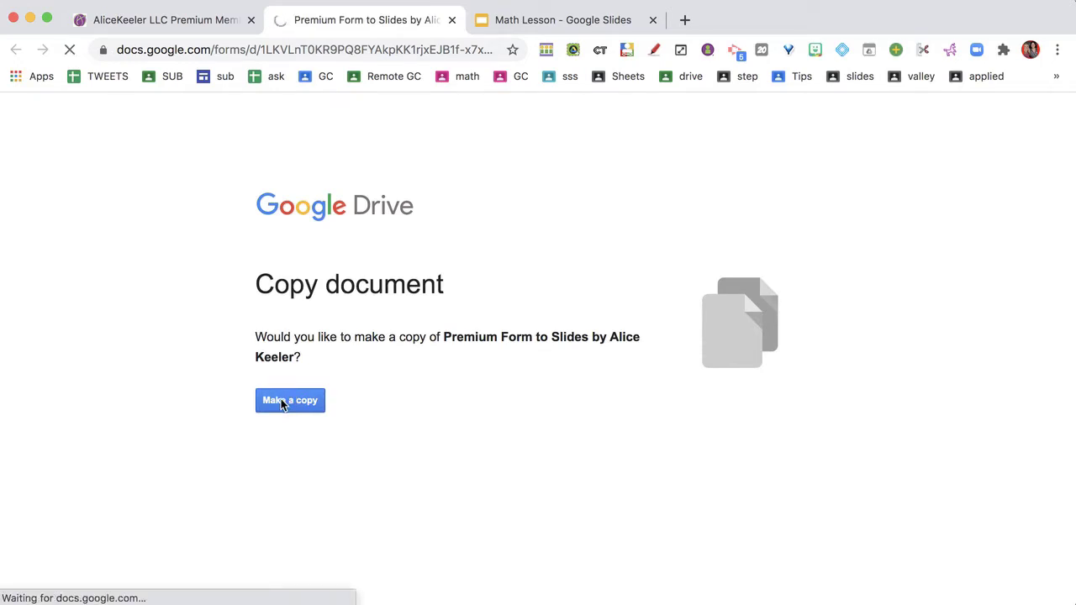
left_click(290, 400)
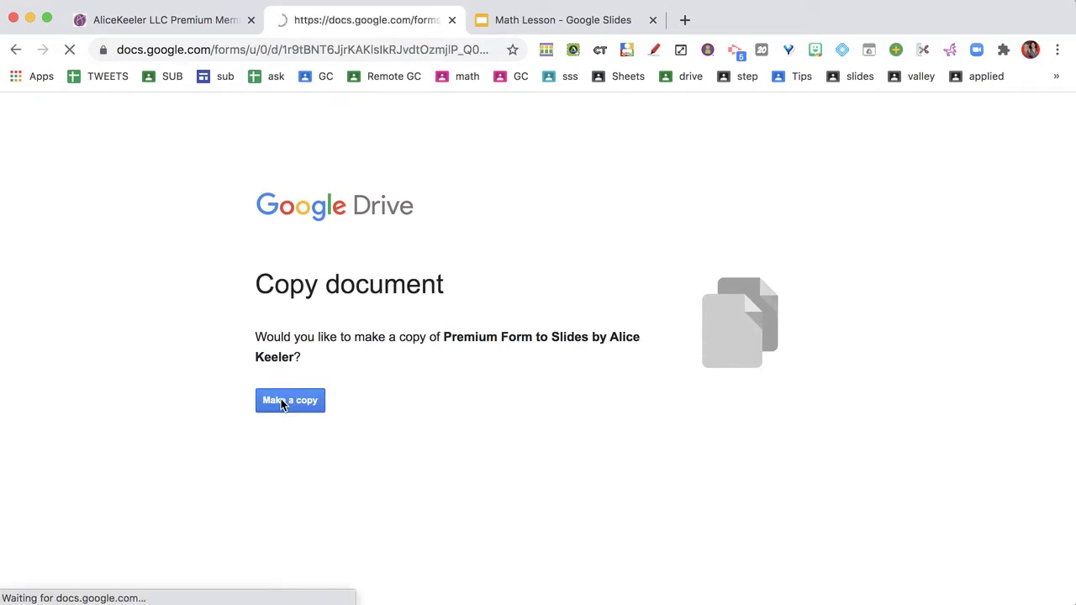
left_click(289, 400)
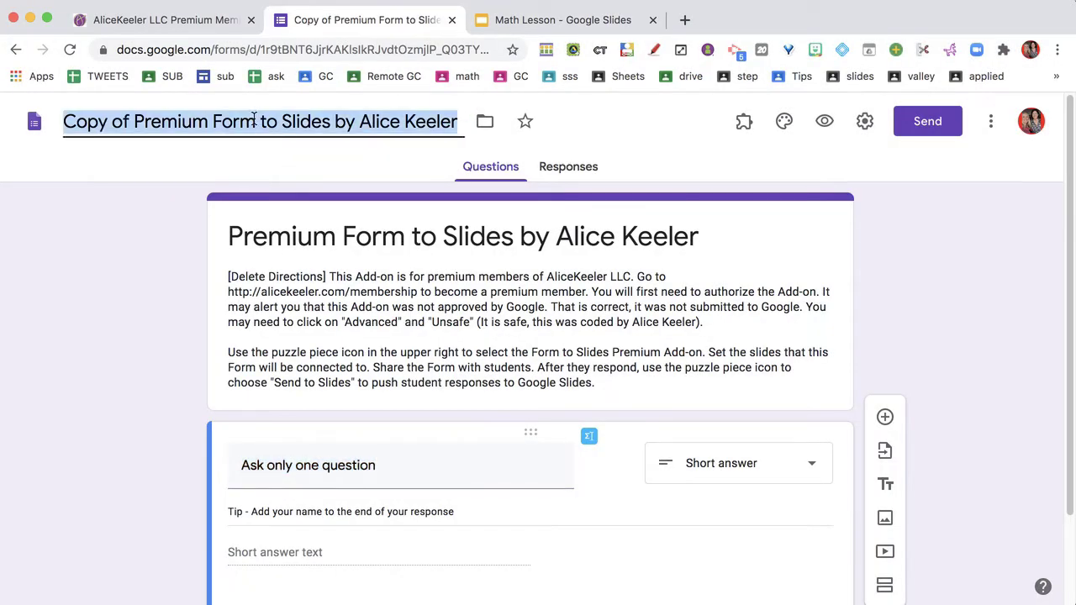
Step: Rename the form 'Math Lesson' and reword the question to 'Respond to the question on the slides'
type("Math Lesson")
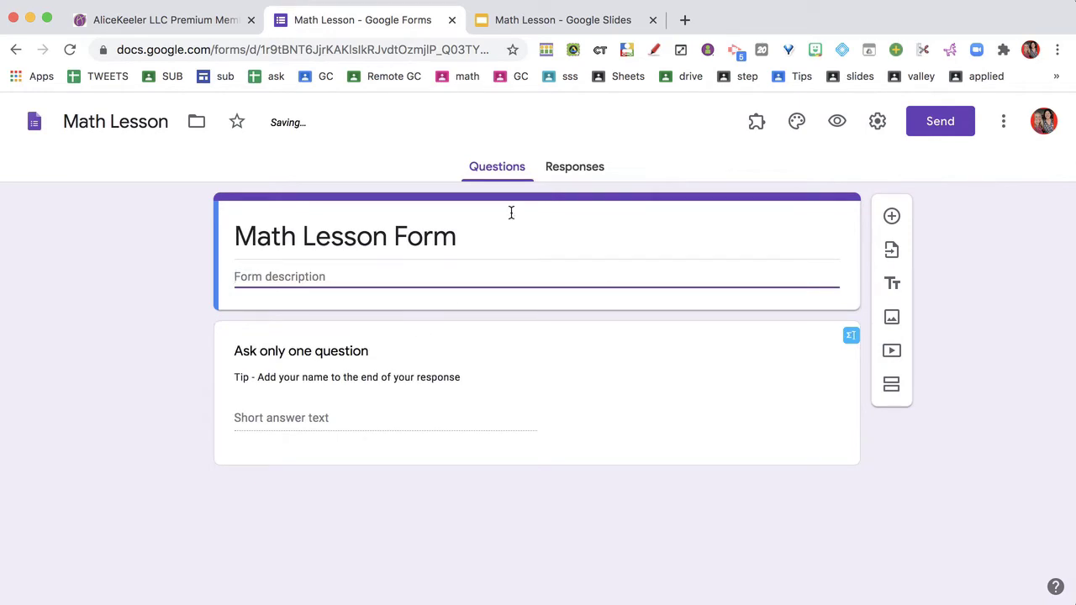
left_click(301, 351)
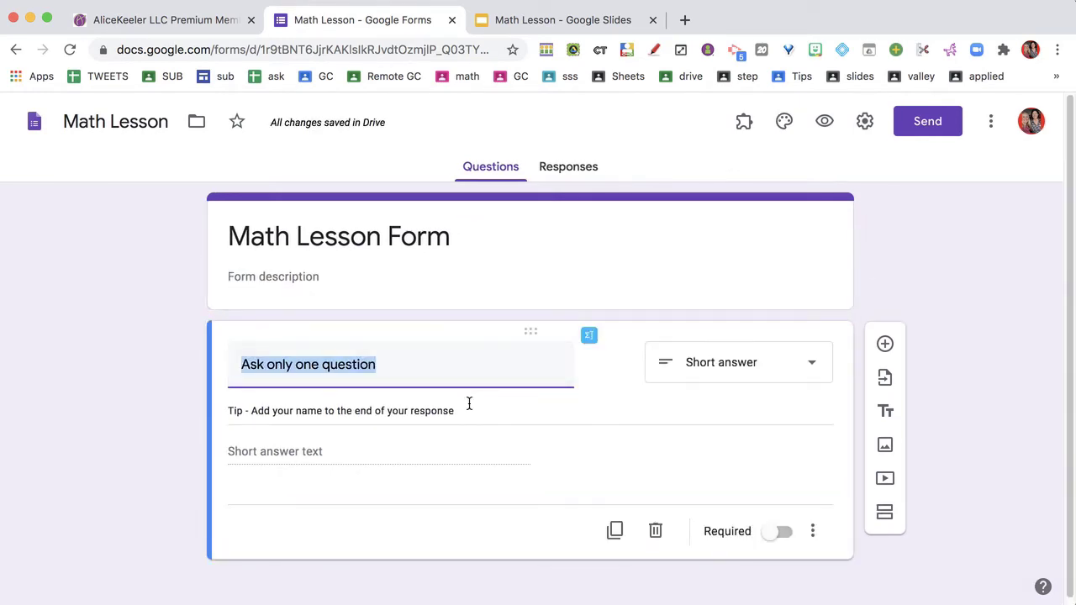
type("Respond to")
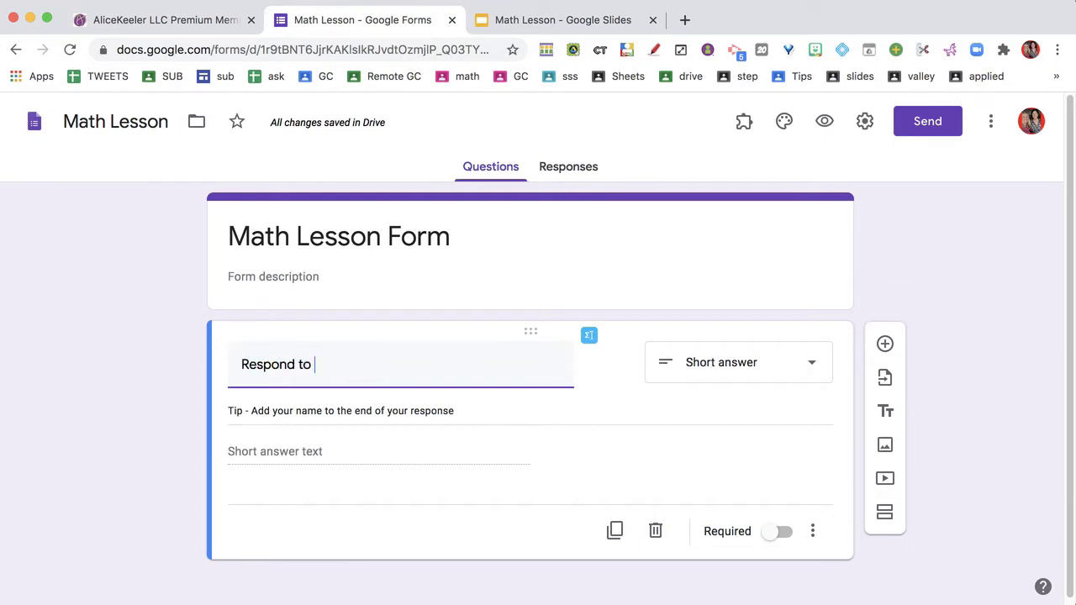
type("the question on the s")
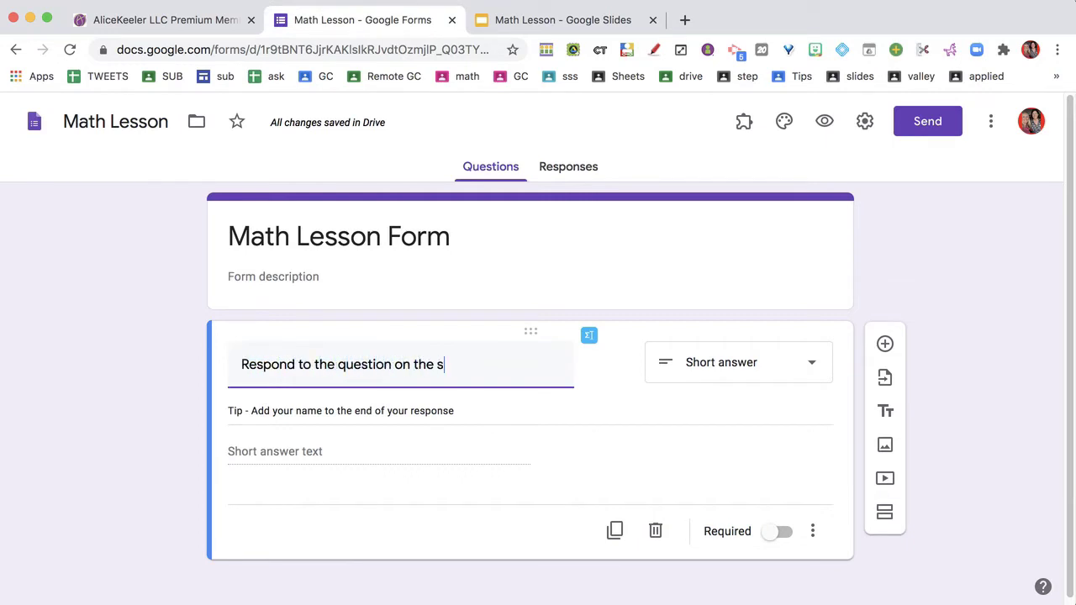
type("lides")
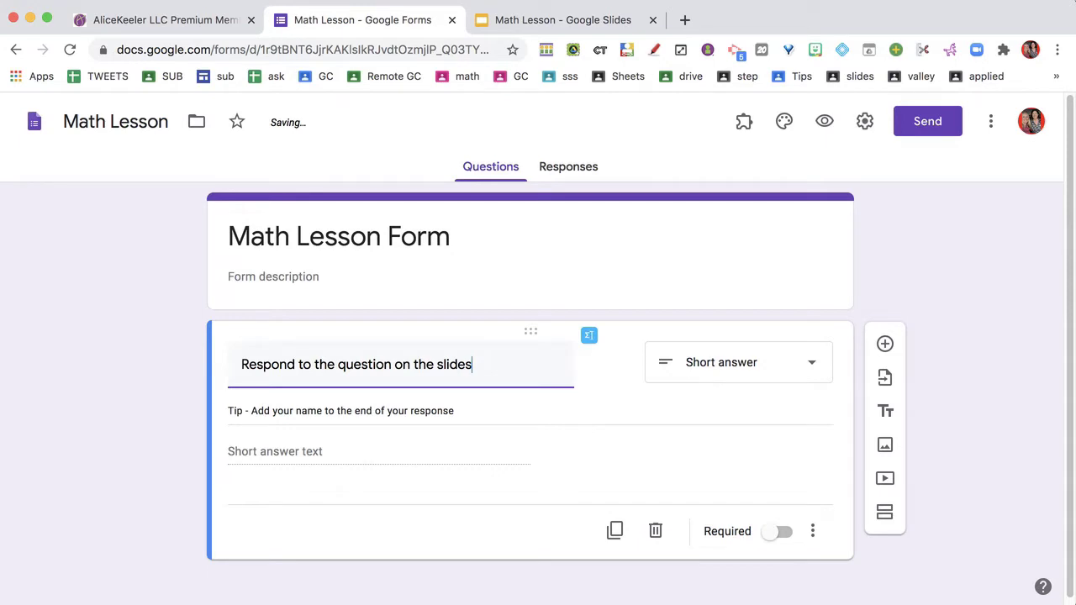
left_click(561, 20)
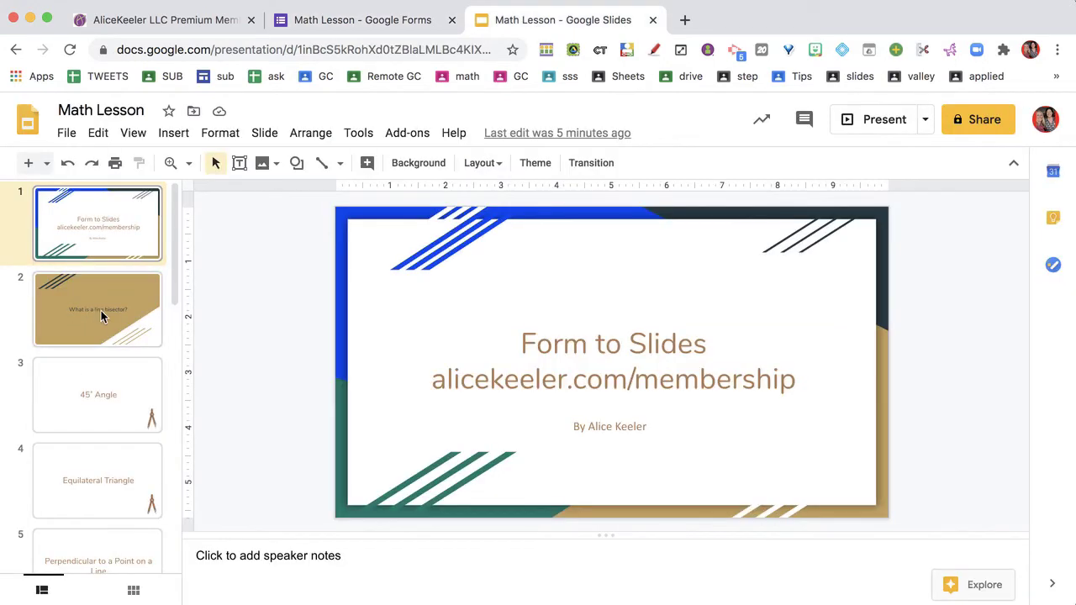
Step: Check slide 2, 'What is a line bisector?', in the Math Lesson deck
left_click(98, 309)
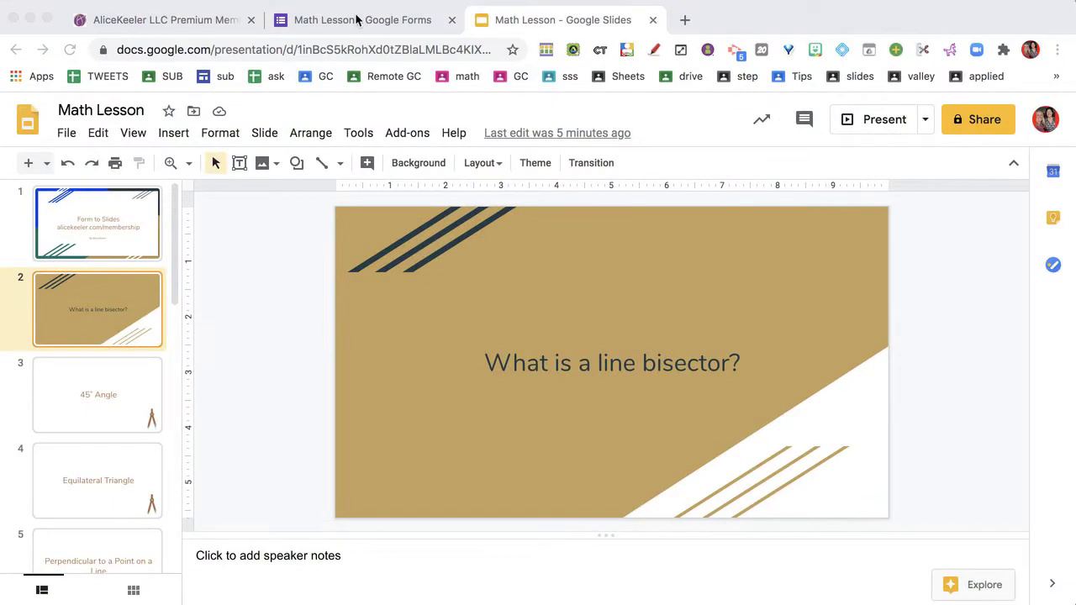
left_click(362, 19)
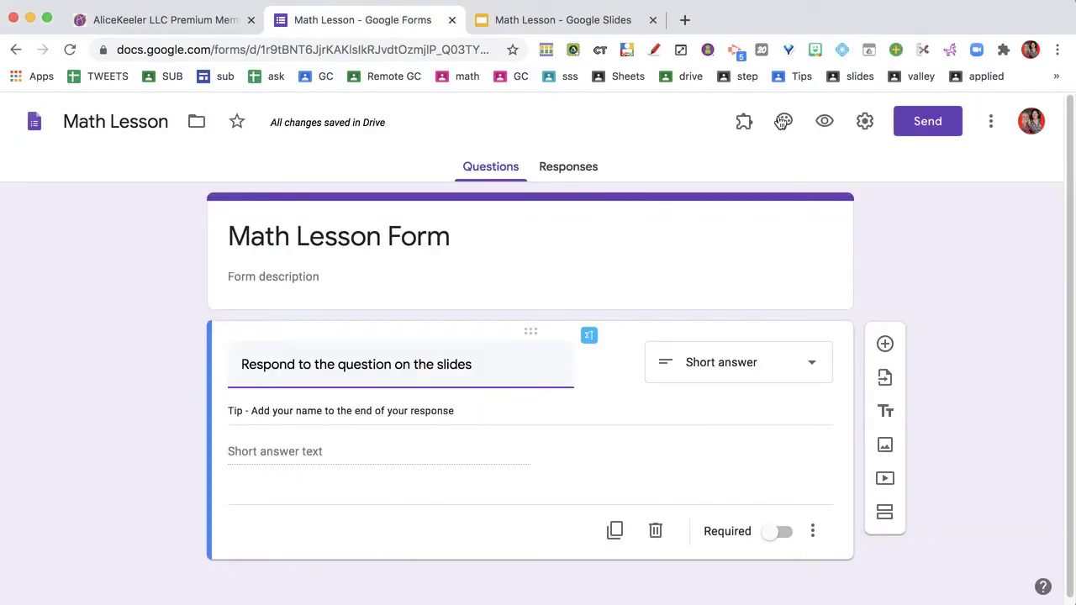
mouse_move(743, 121)
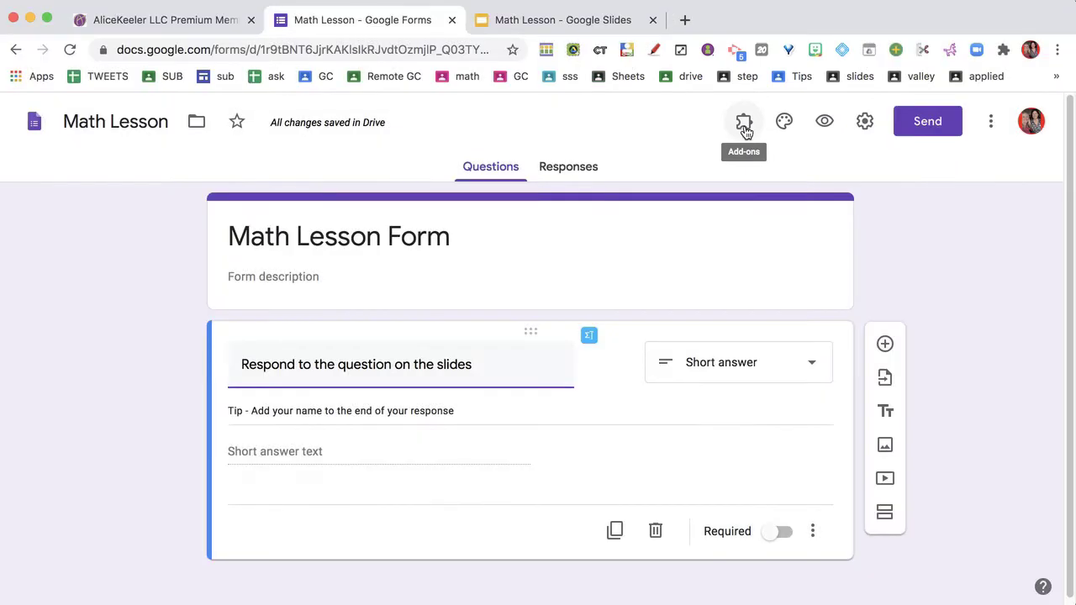
Step: Authorize Form to Slides Premium with the school account and allow its requested permissions
left_click(743, 121)
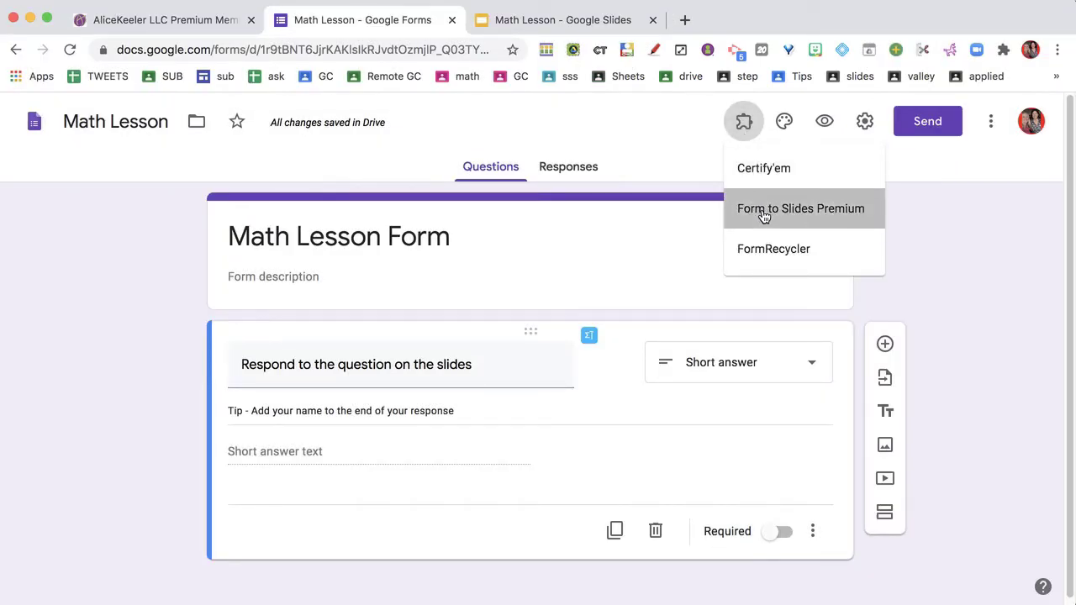
left_click(800, 209)
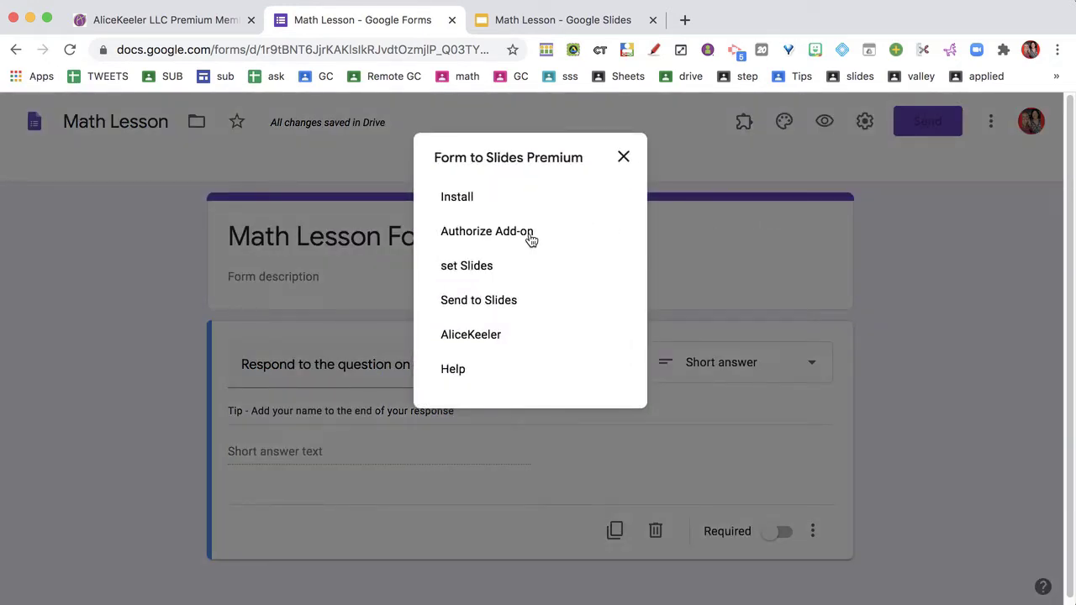
left_click(486, 231)
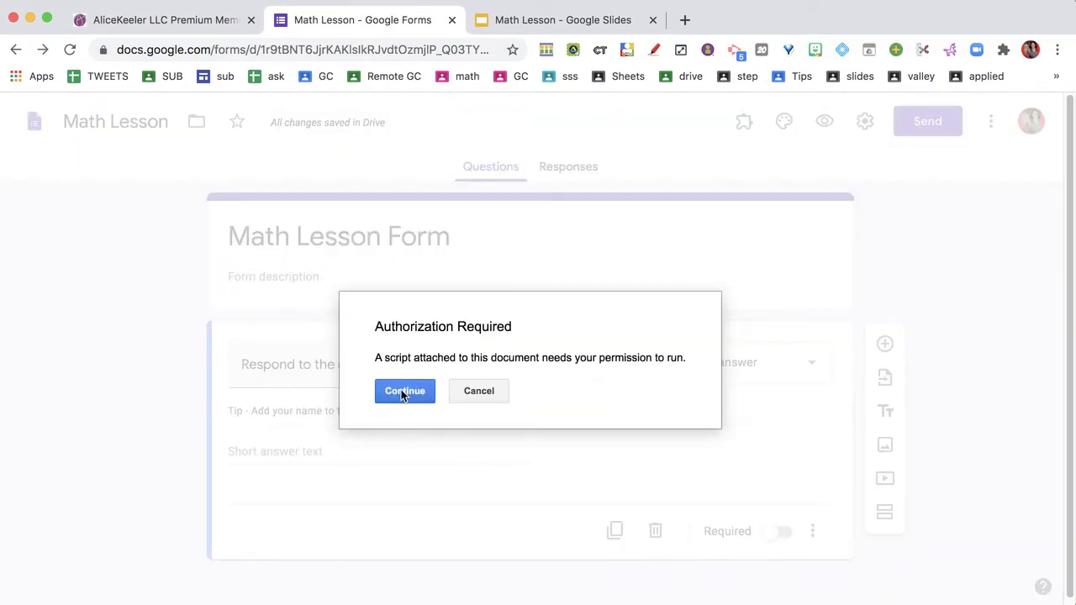
left_click(404, 391)
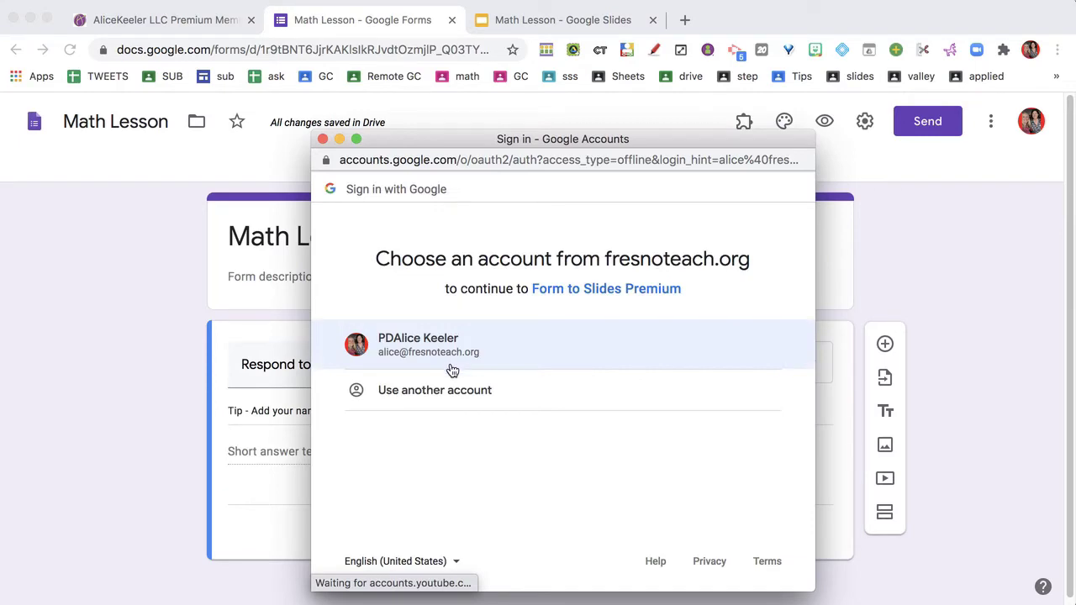
left_click(428, 345)
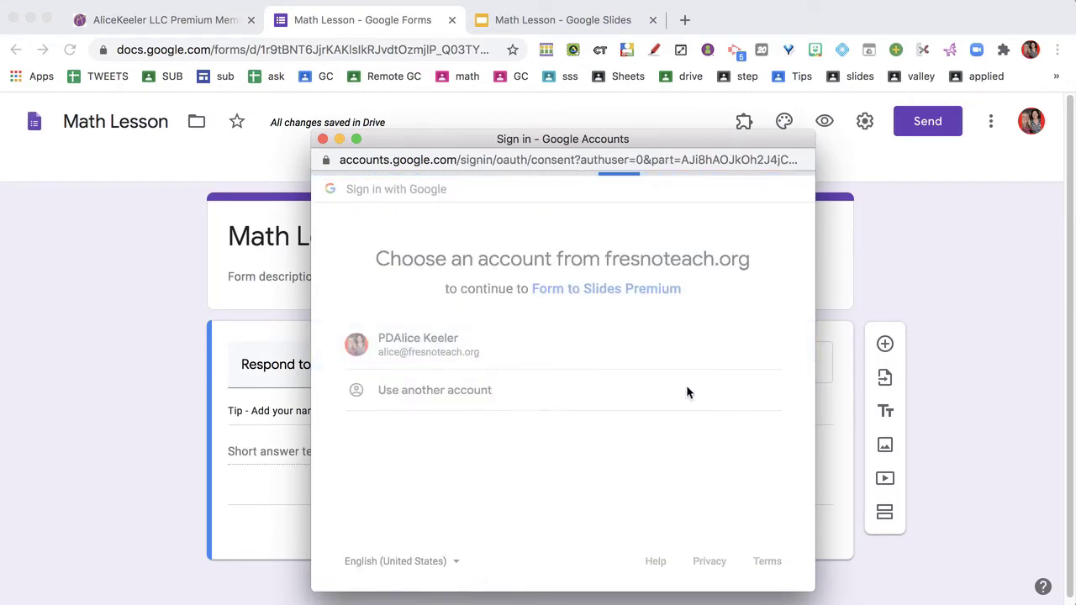
left_click(428, 345)
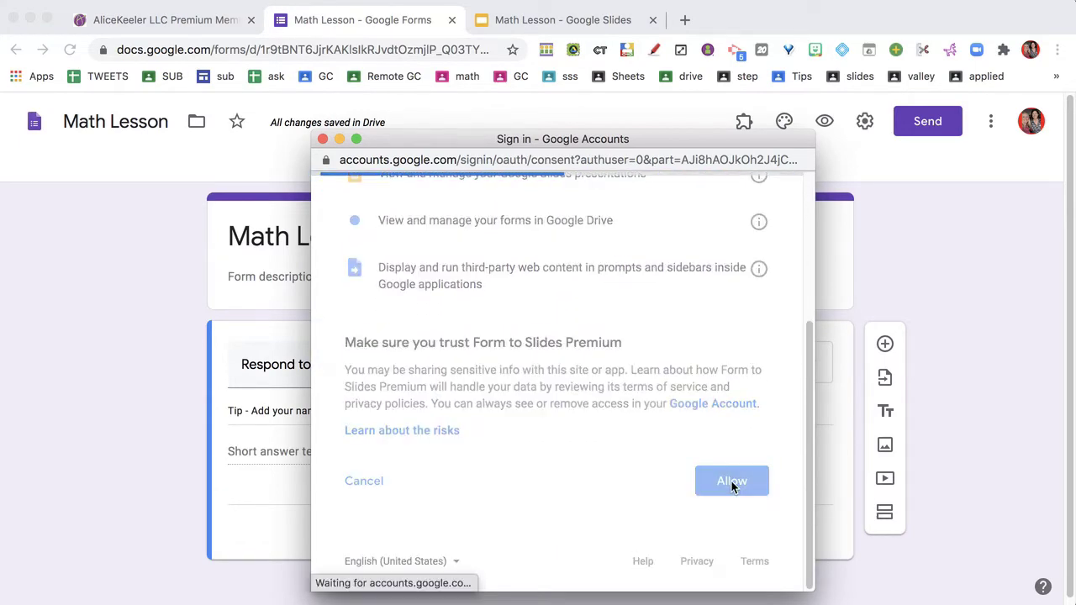
left_click(731, 481)
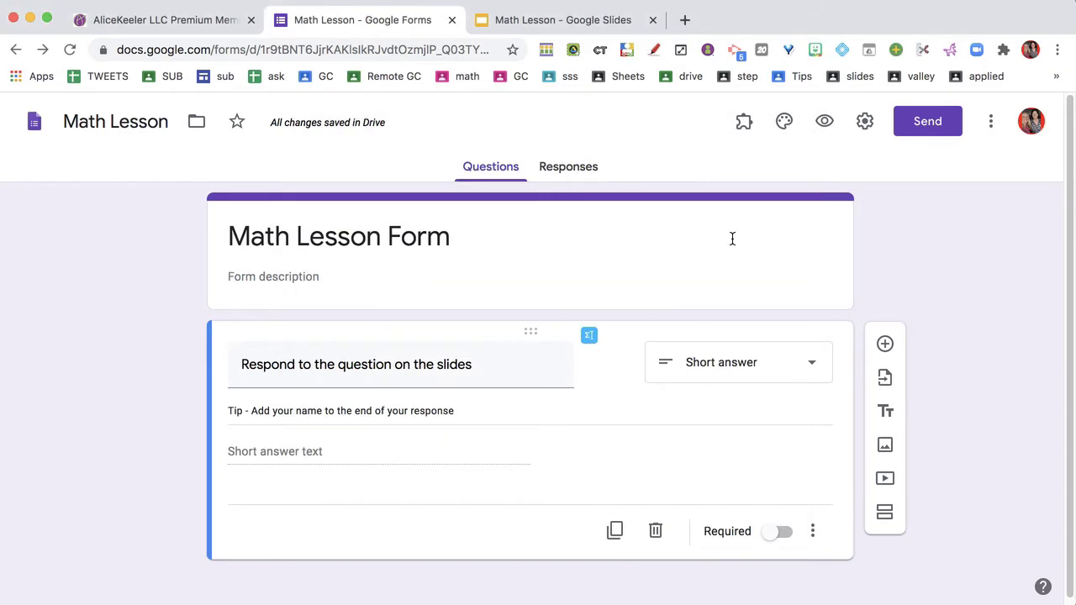
left_click(743, 121)
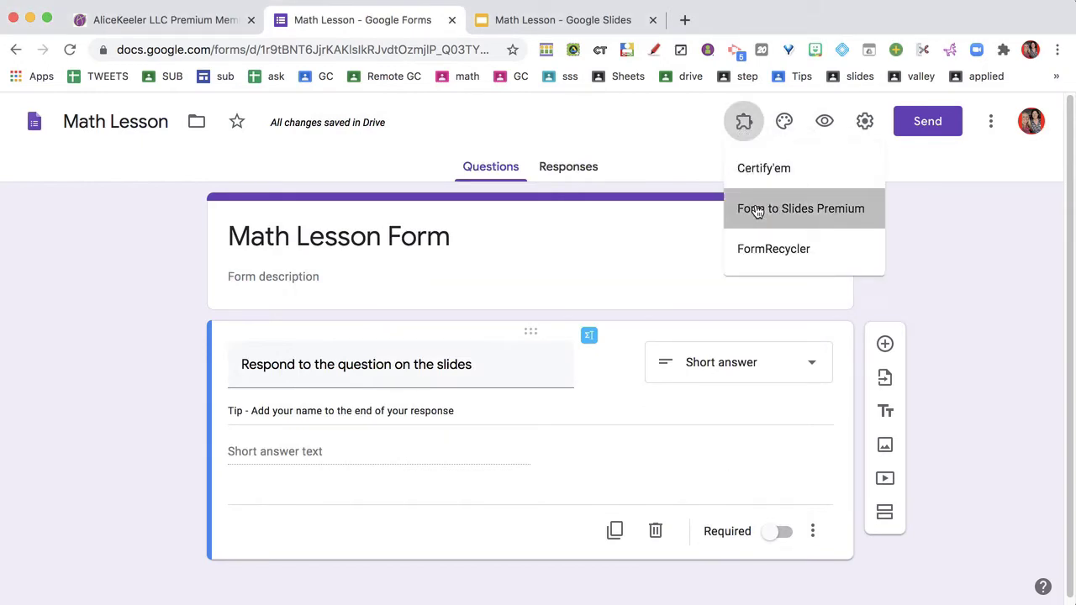
Step: Give Form to Slides Premium the Math Lesson deck's address and make slide 2 current
left_click(801, 209)
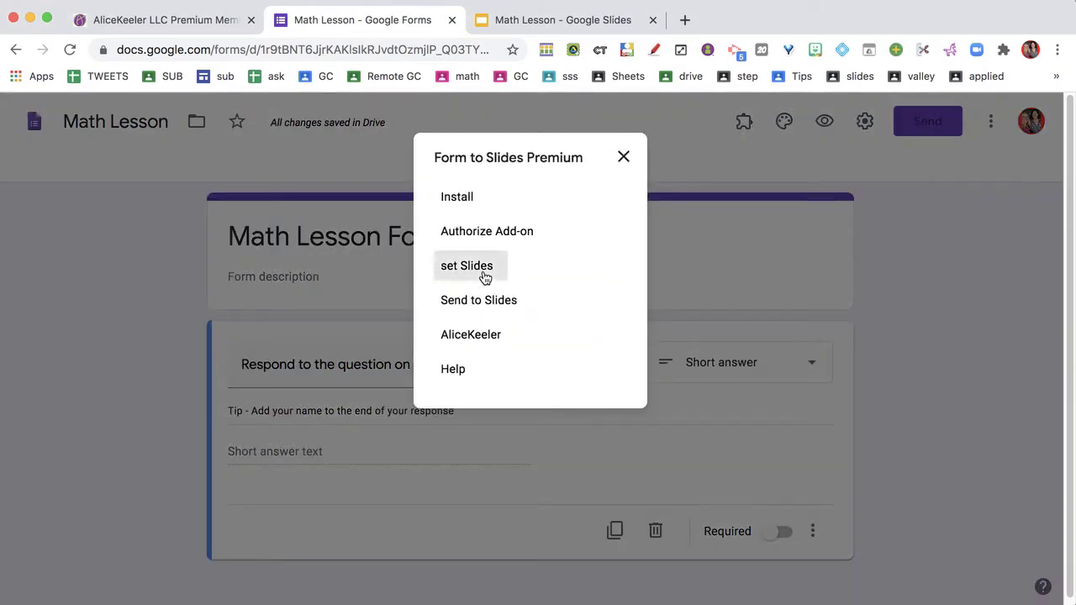
left_click(562, 20)
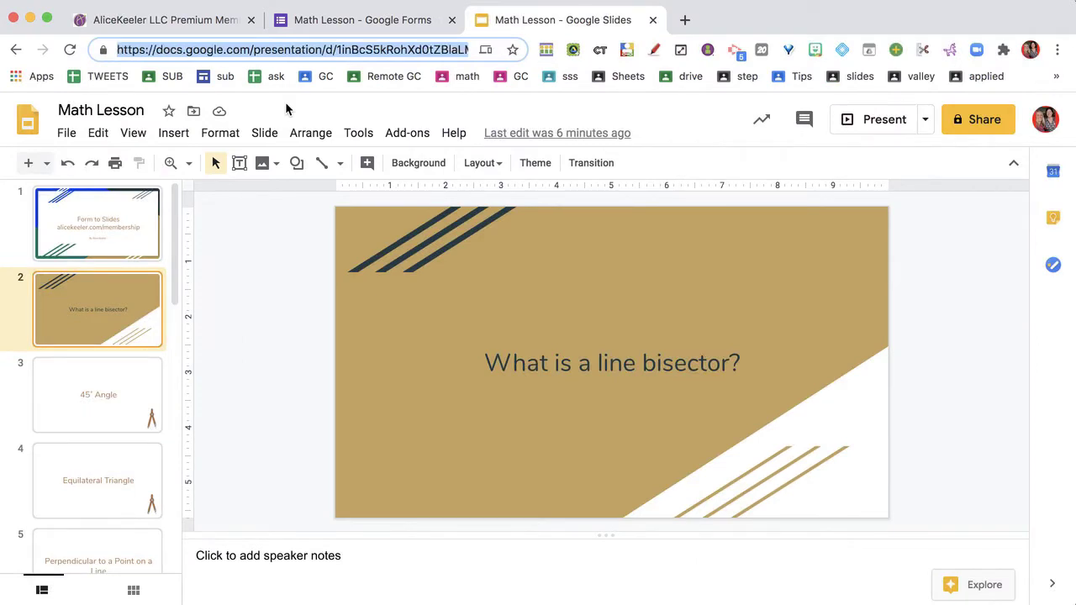
left_click(362, 19)
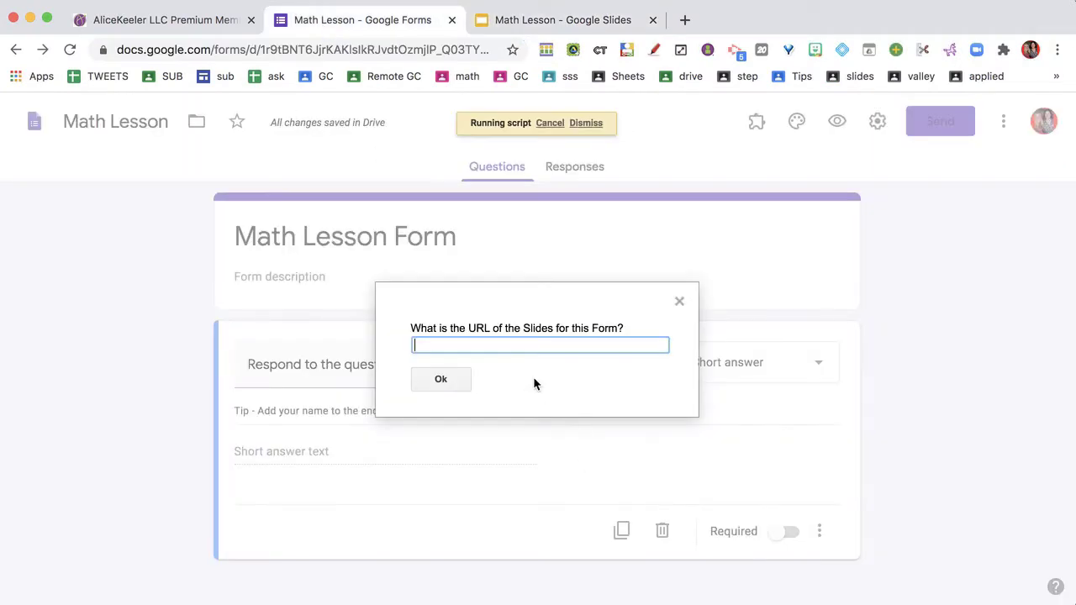
left_click(441, 378)
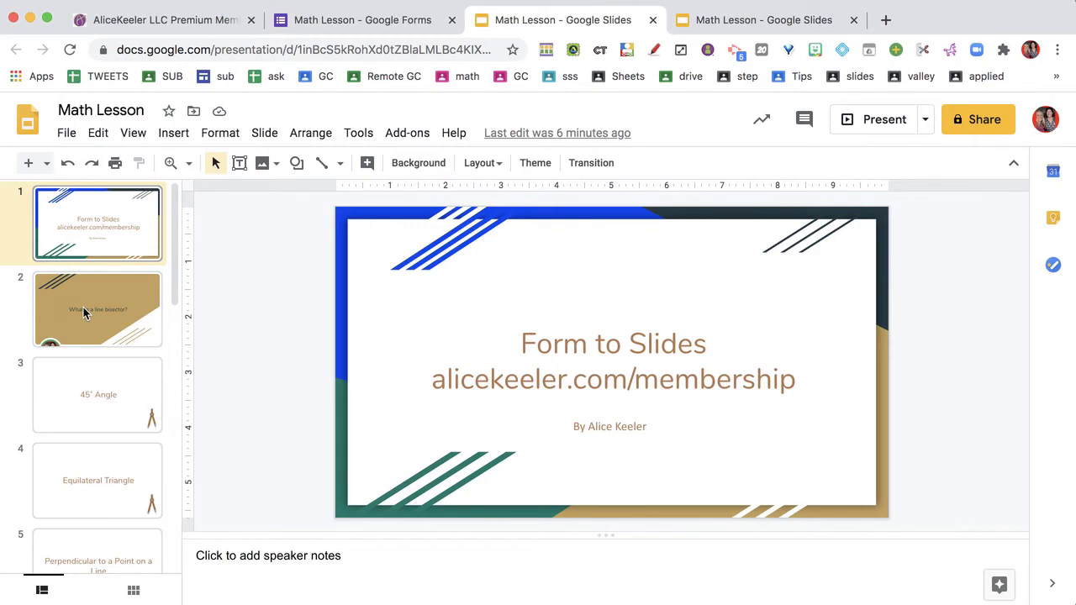
left_click(97, 310)
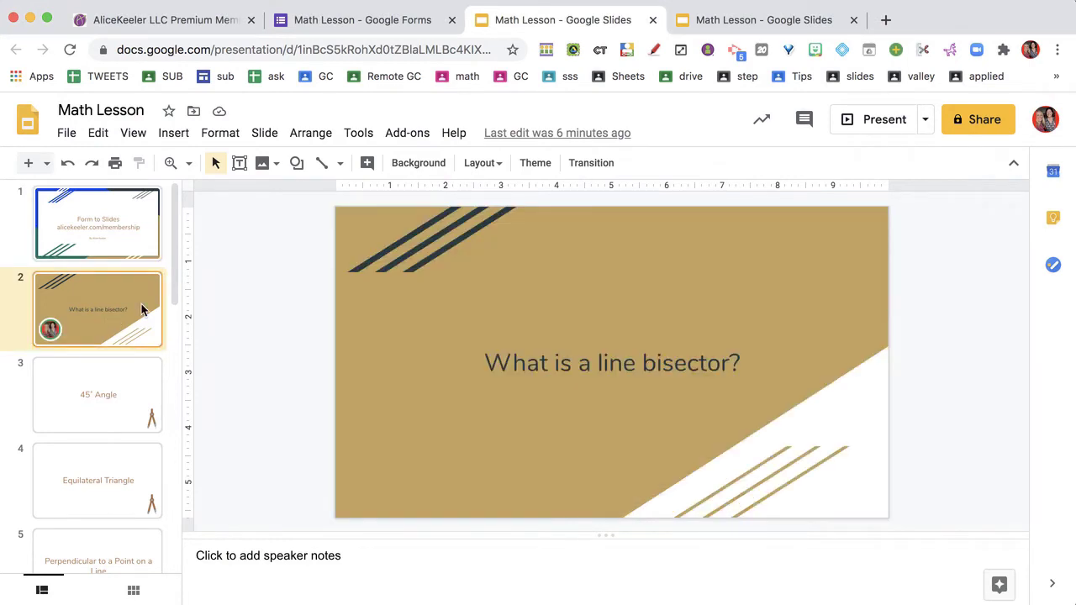
left_click(363, 20)
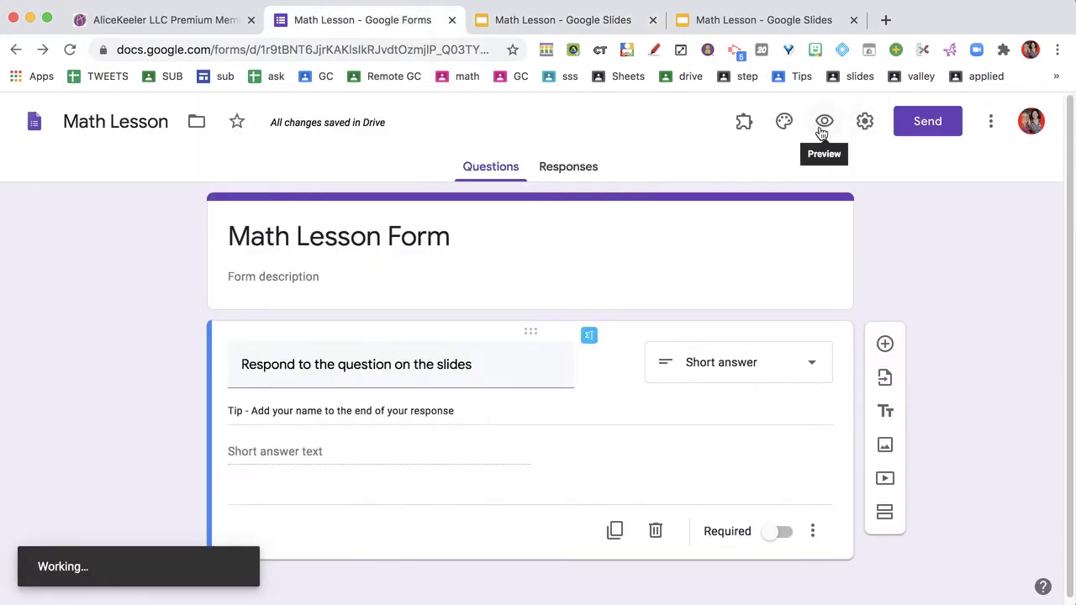
Step: Preview the form and submit the answer 'It is half'
left_click(824, 121)
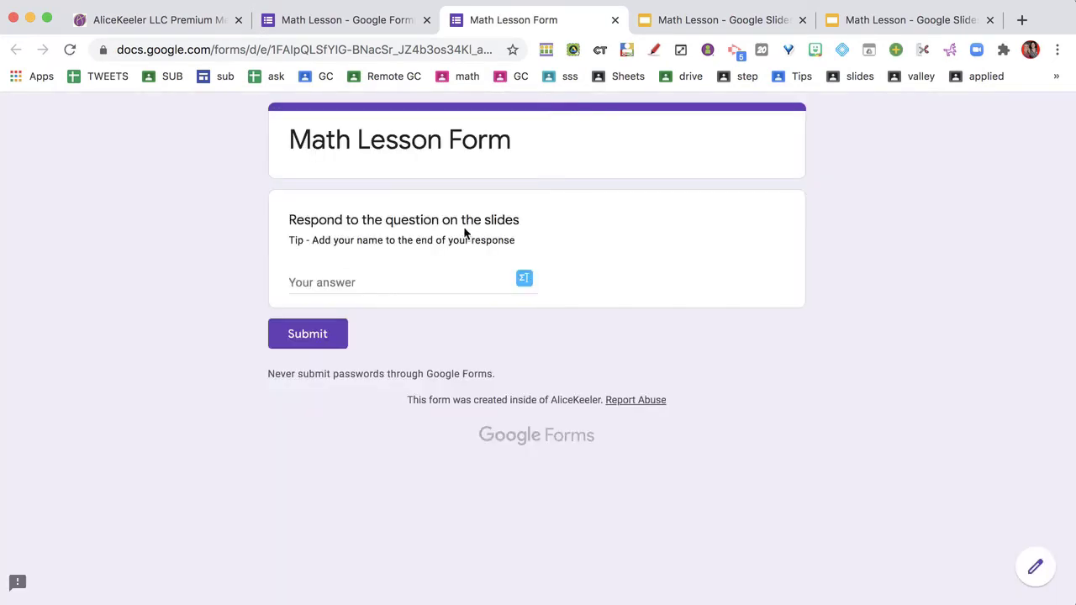
mouse_move(513, 239)
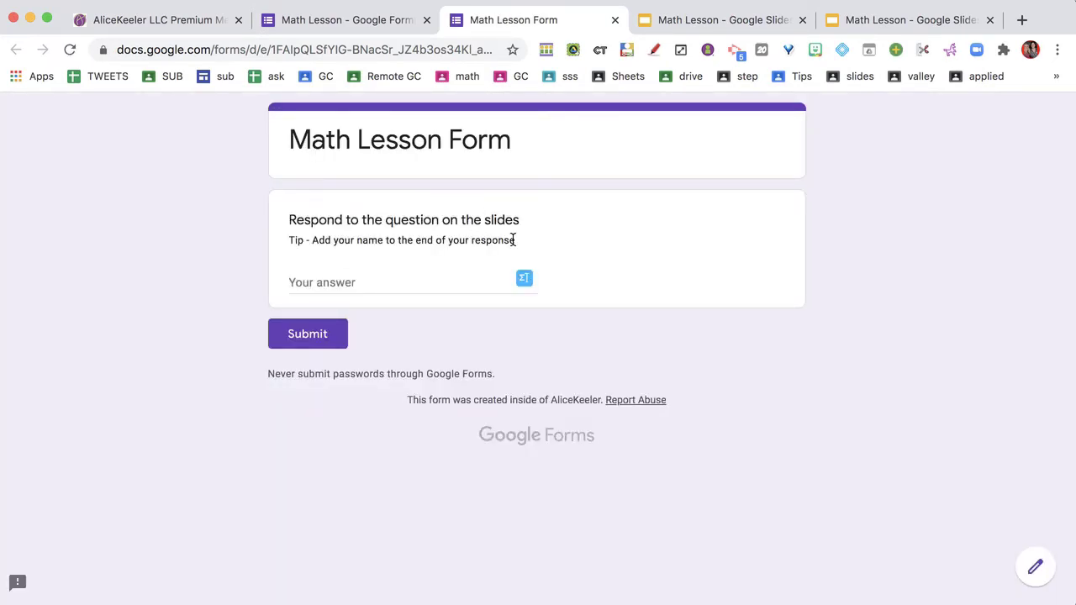
left_click(378, 282)
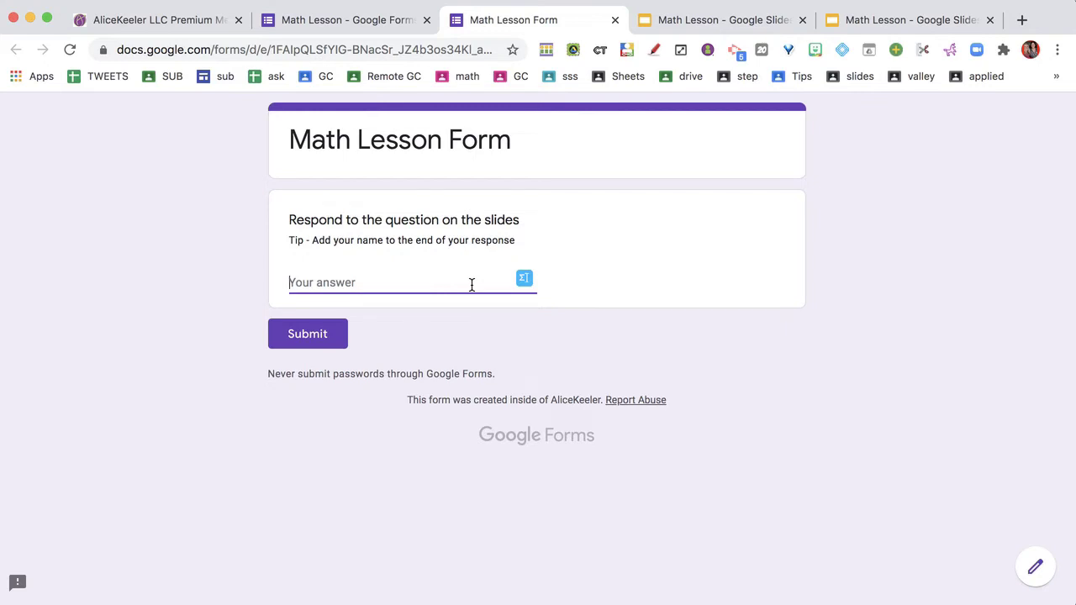
type("It is")
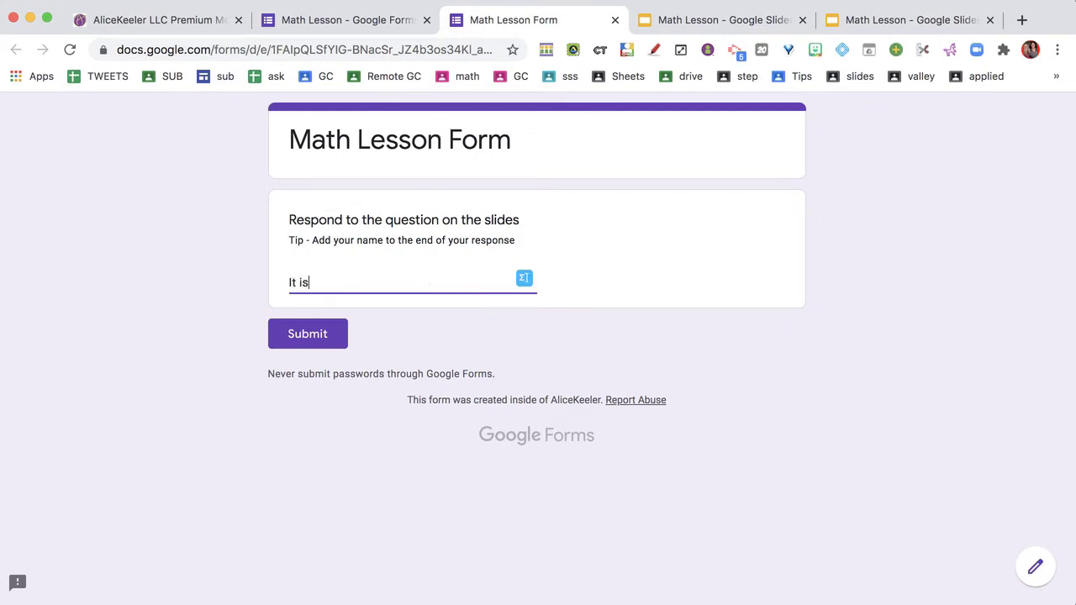
type("half")
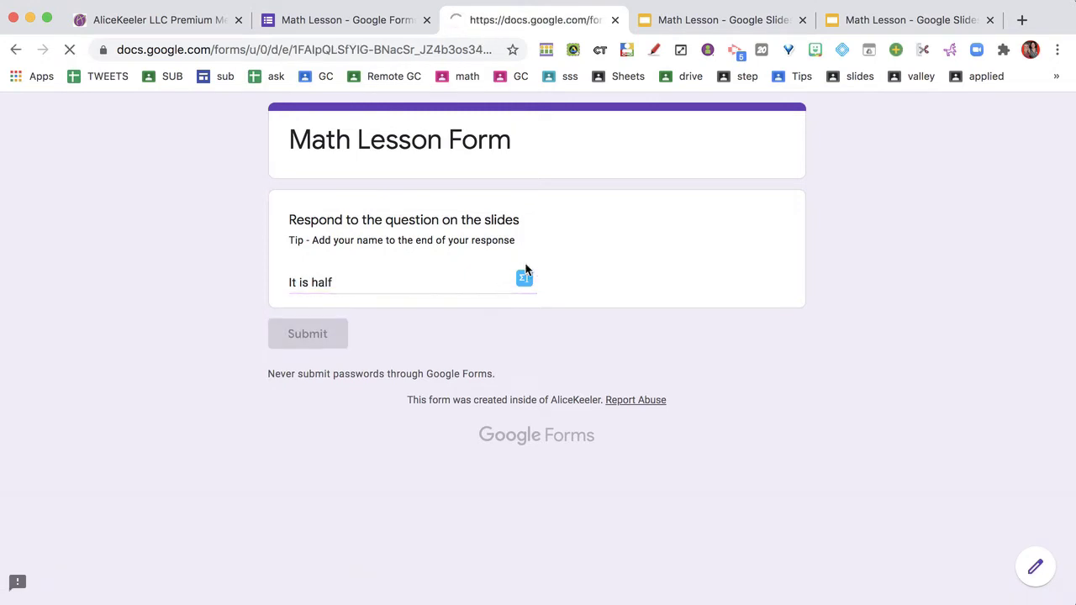
left_click(307, 333)
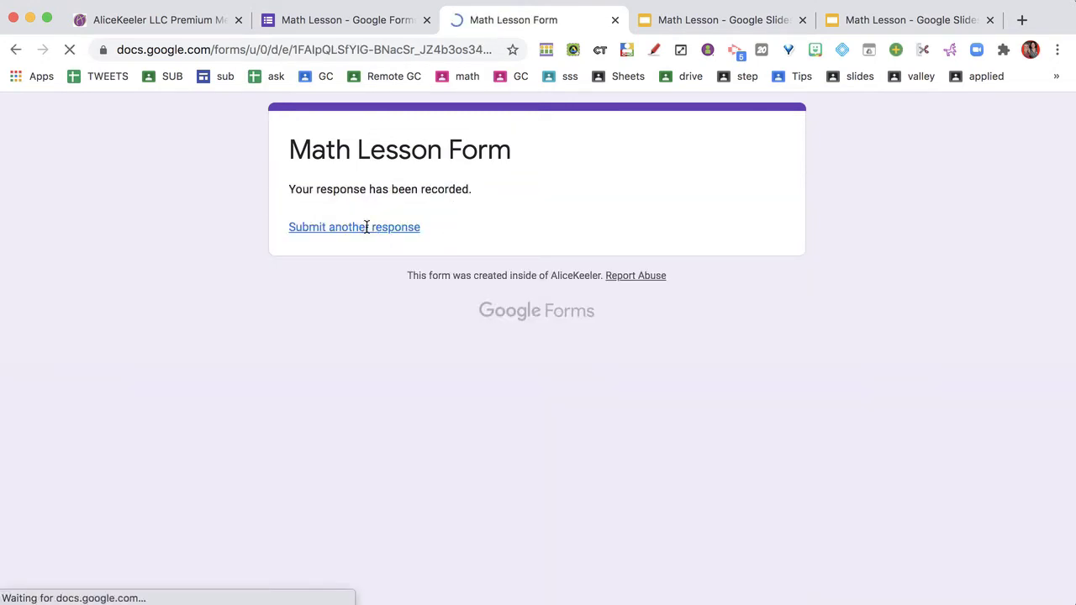
Step: Submit 'IDK' as a second response and type 'Cut a line in half' as a third
left_click(354, 227)
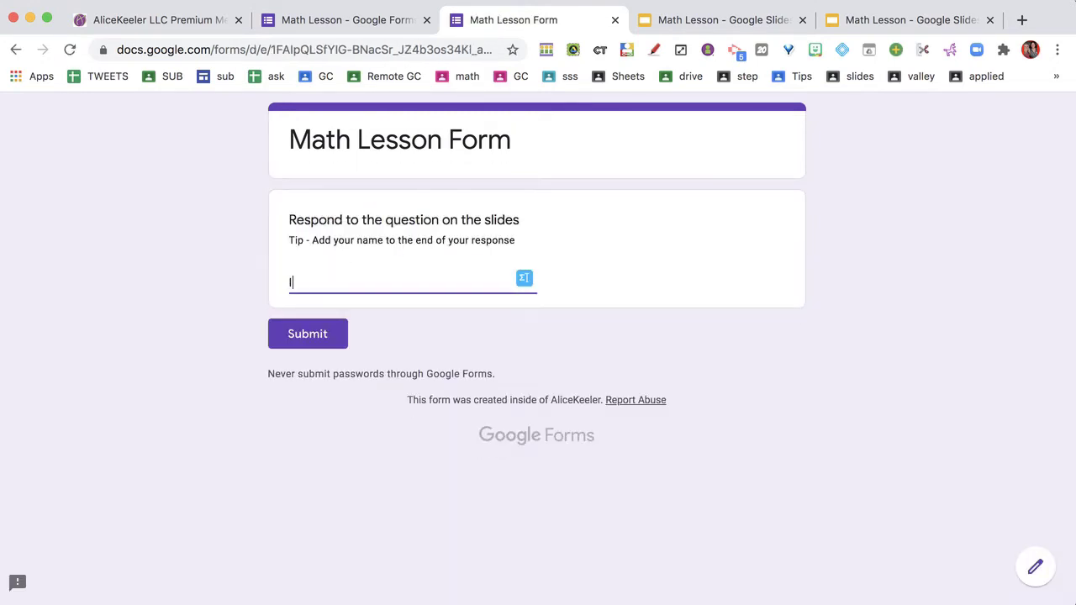
left_click(307, 333)
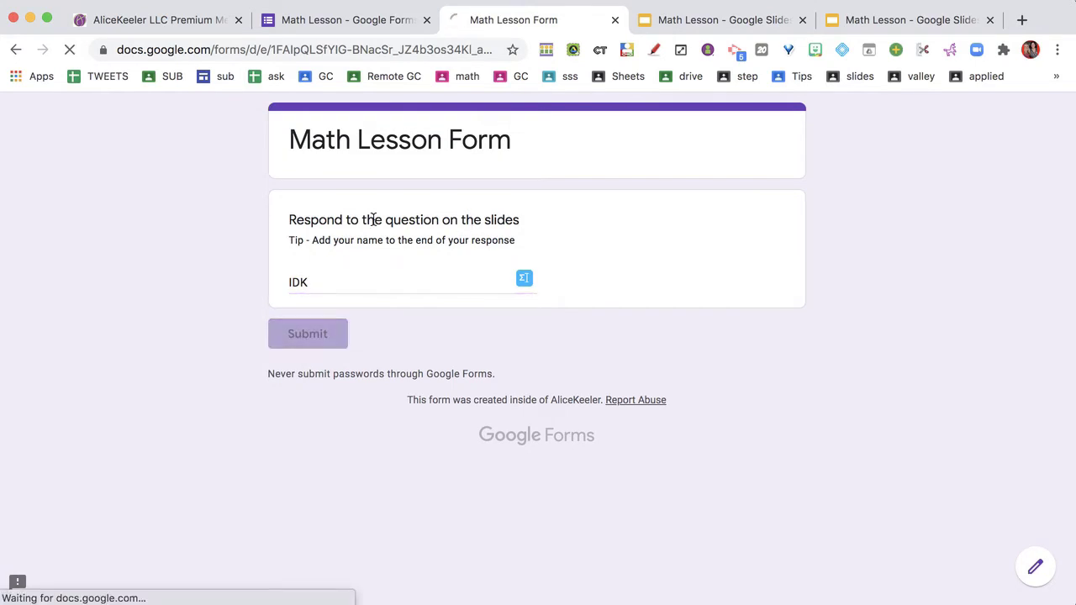
left_click(308, 334)
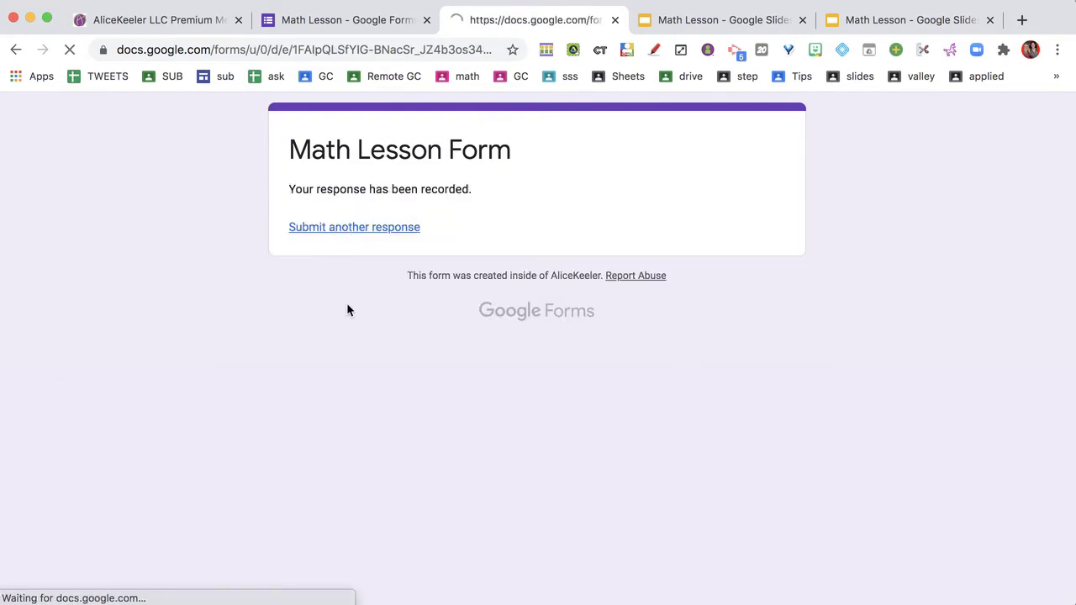
left_click(354, 227)
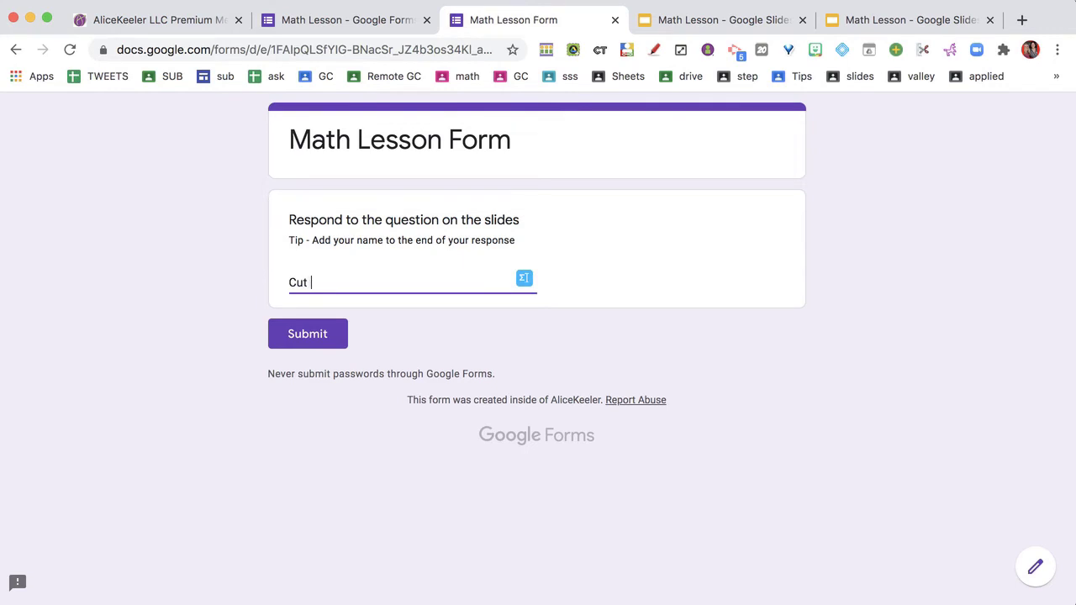
type("a line in half")
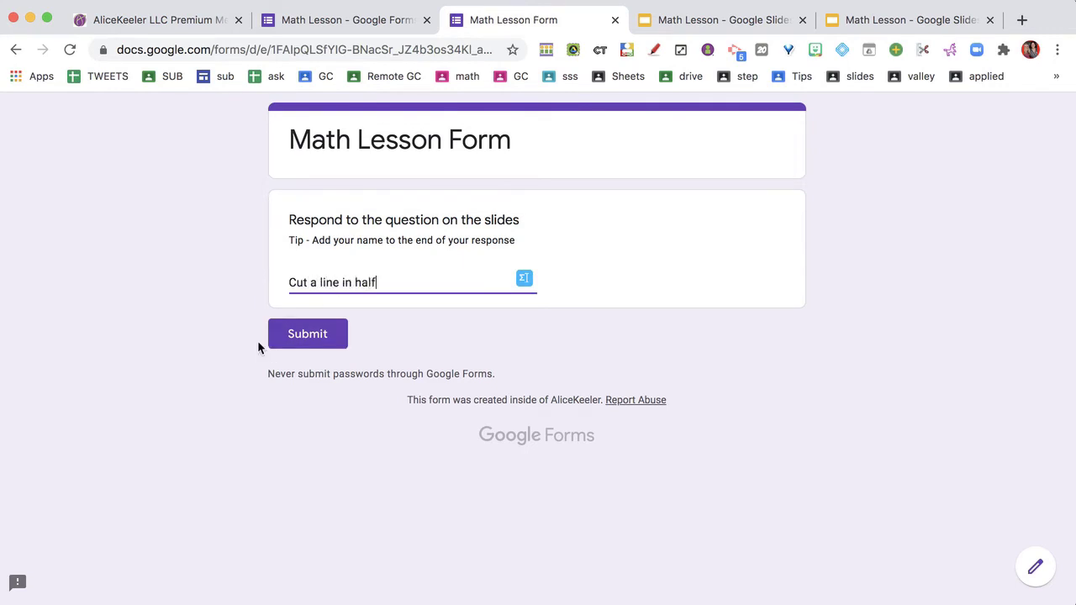
Step: Submit the third answer and run Form to Slides Premium's Send to Slides
left_click(307, 334)
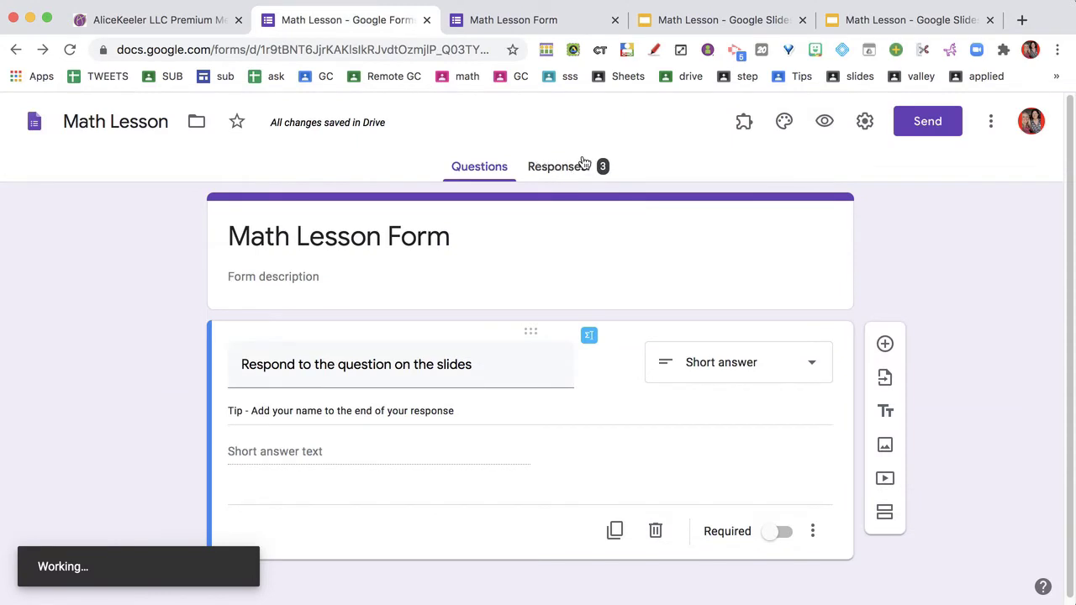
mouse_move(743, 121)
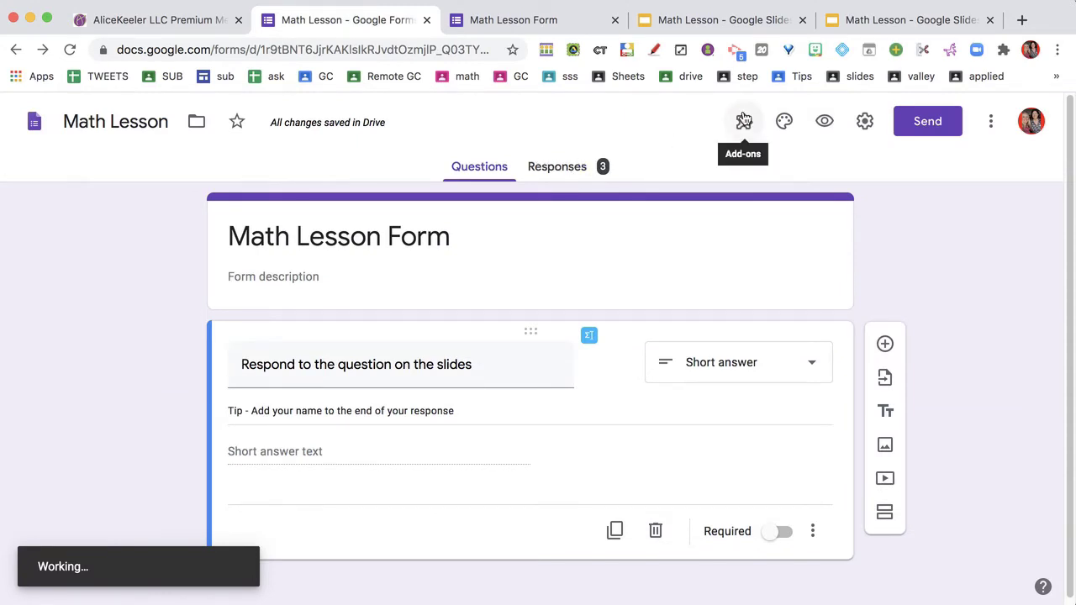
left_click(743, 121)
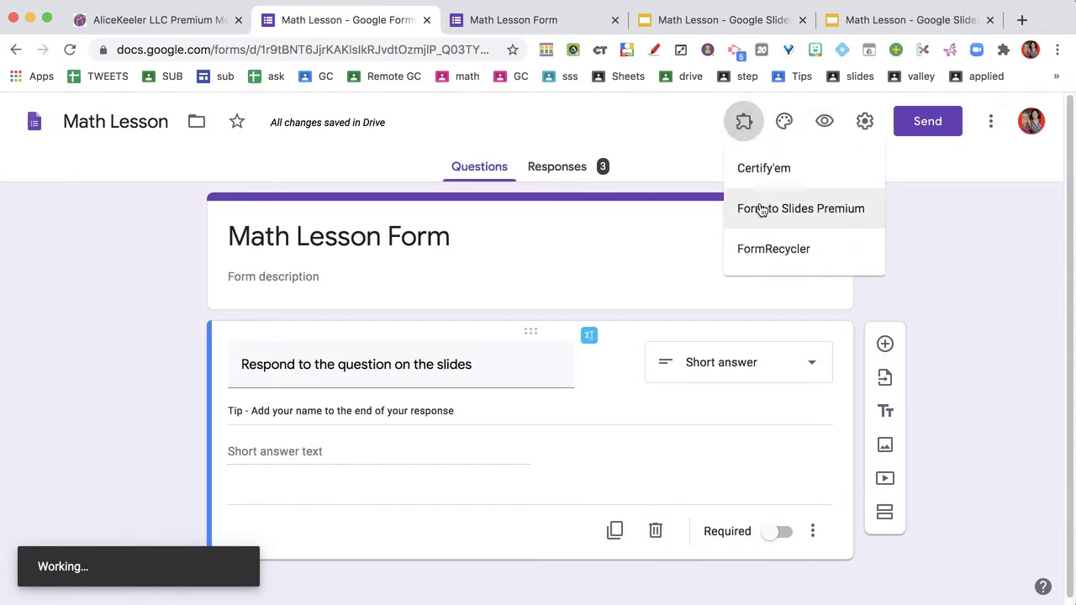
left_click(801, 208)
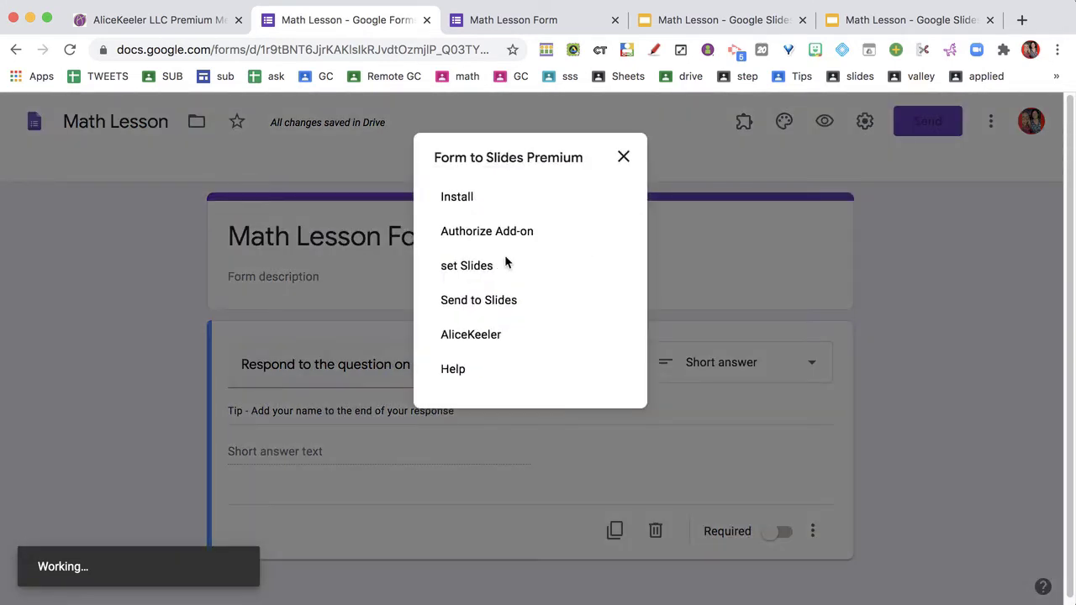
mouse_move(623, 157)
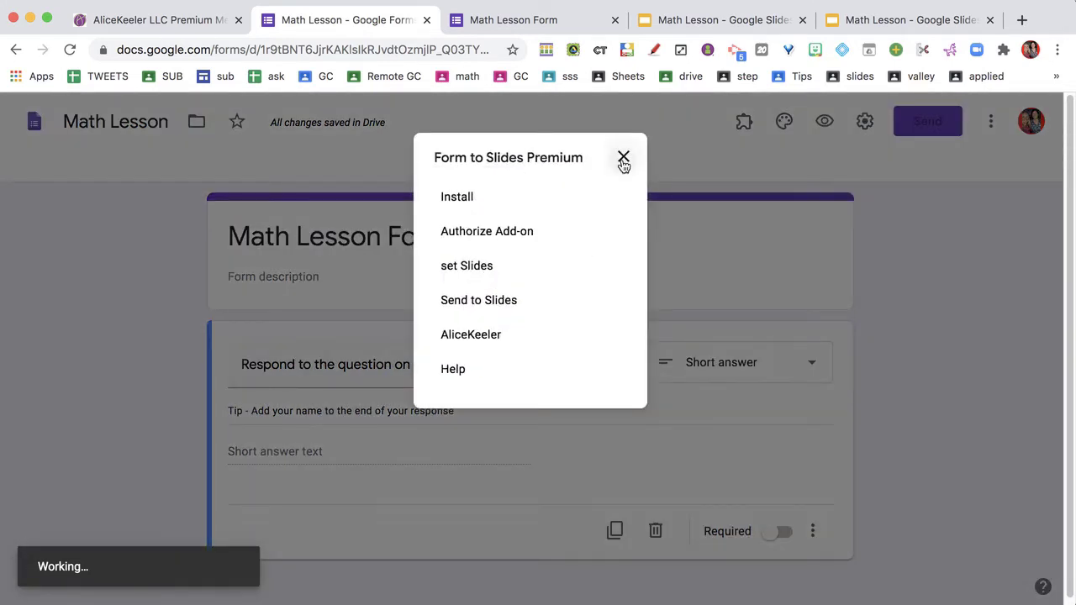
left_click(624, 158)
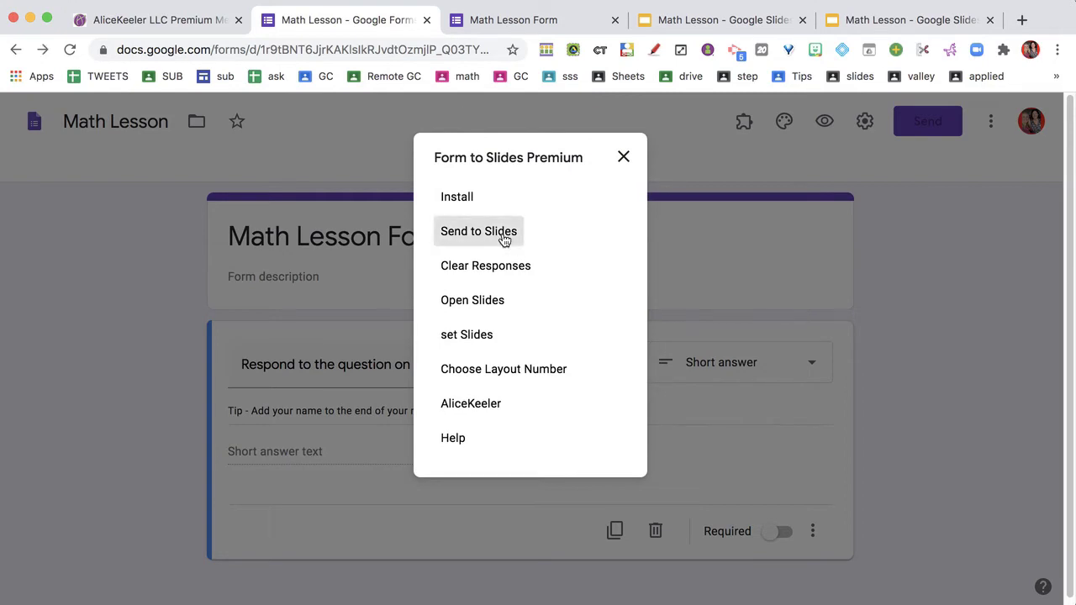
left_click(478, 231)
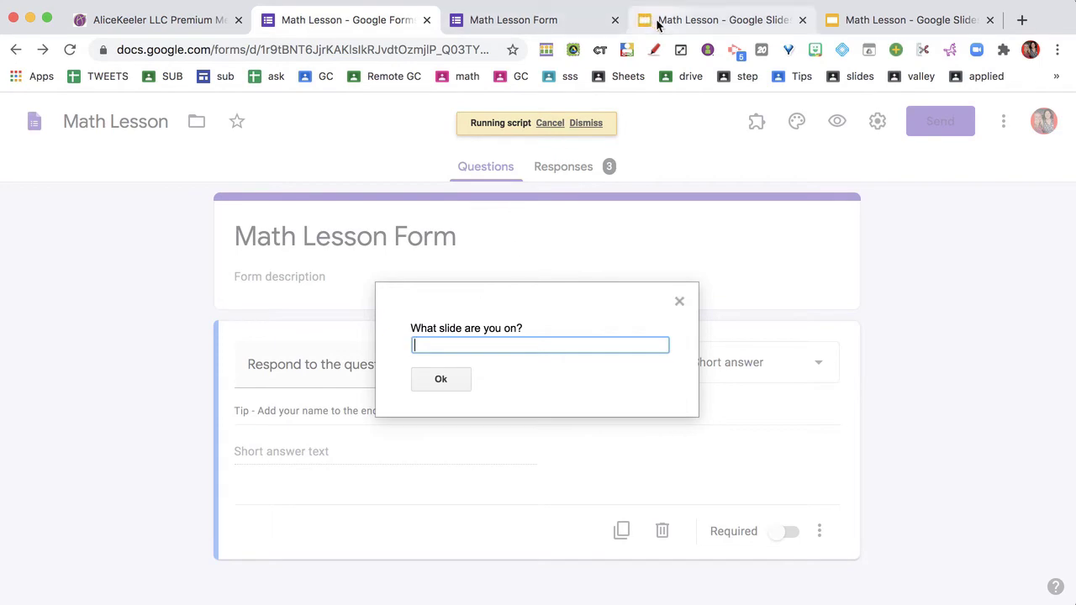
left_click(720, 20)
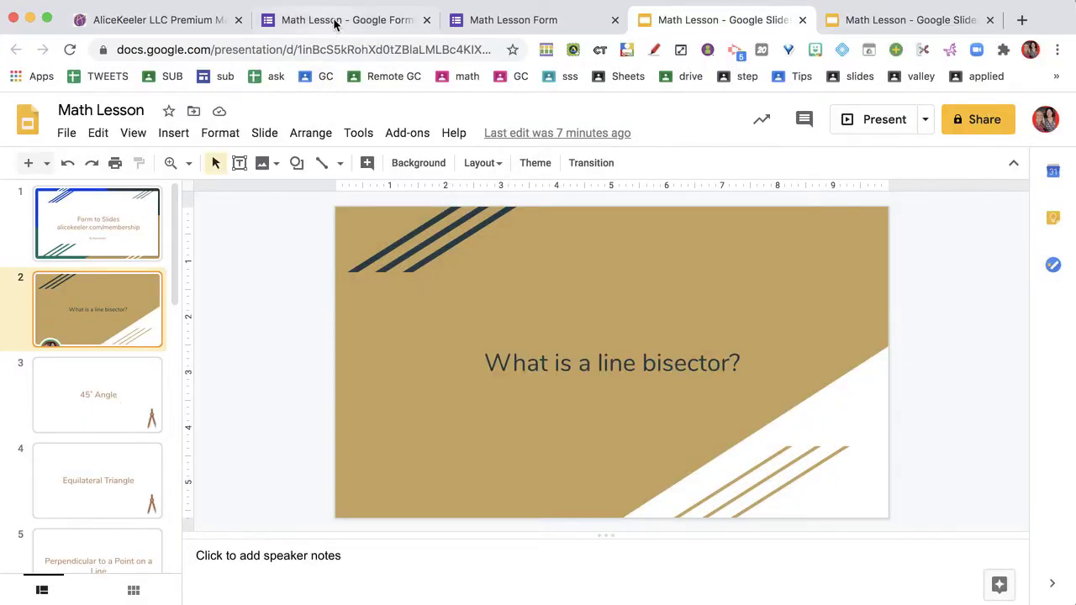
Step: Place the three answer slides after the line bisector slide and review slides 3–5
left_click(345, 20)
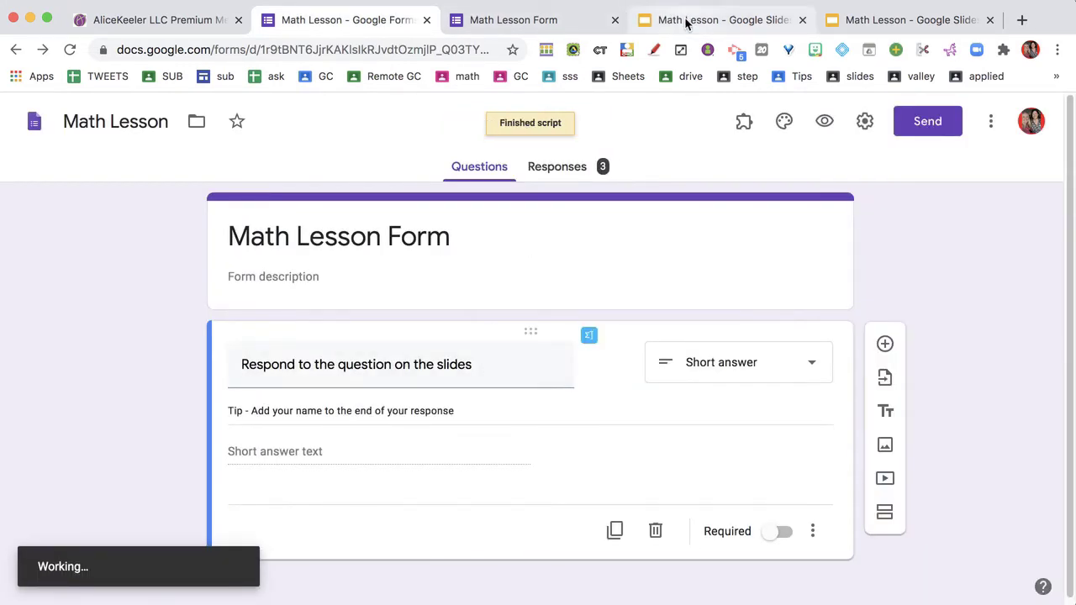
left_click(720, 19)
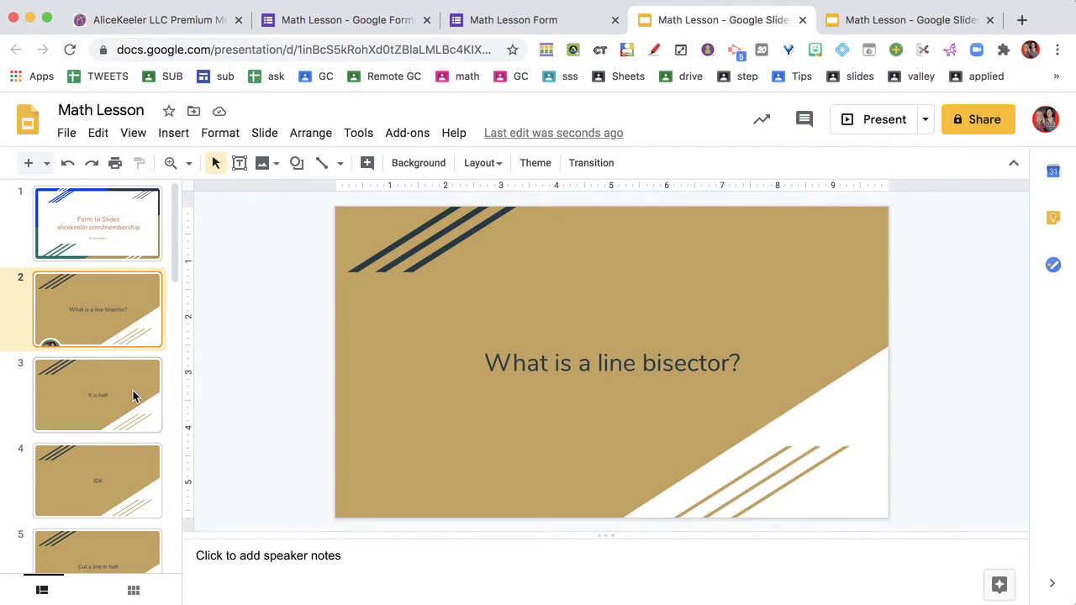
left_click(98, 481)
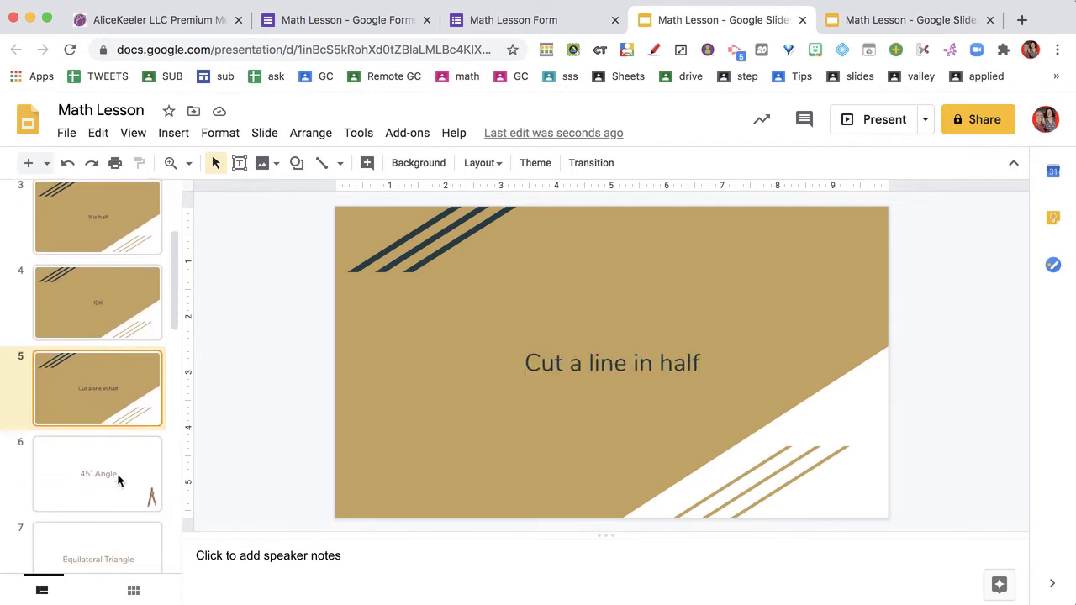
left_click(98, 452)
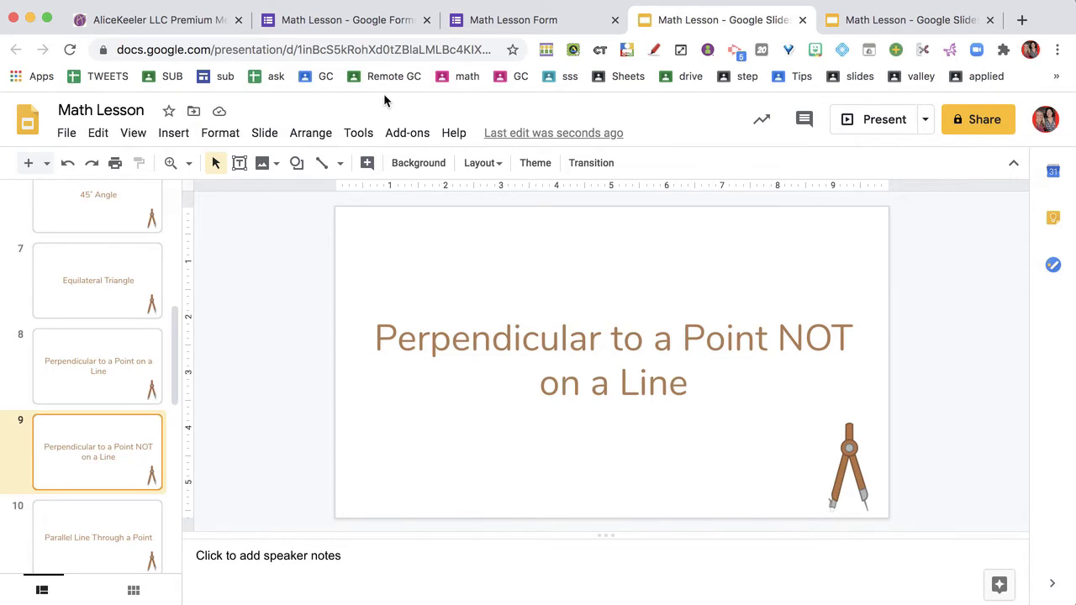
left_click(513, 20)
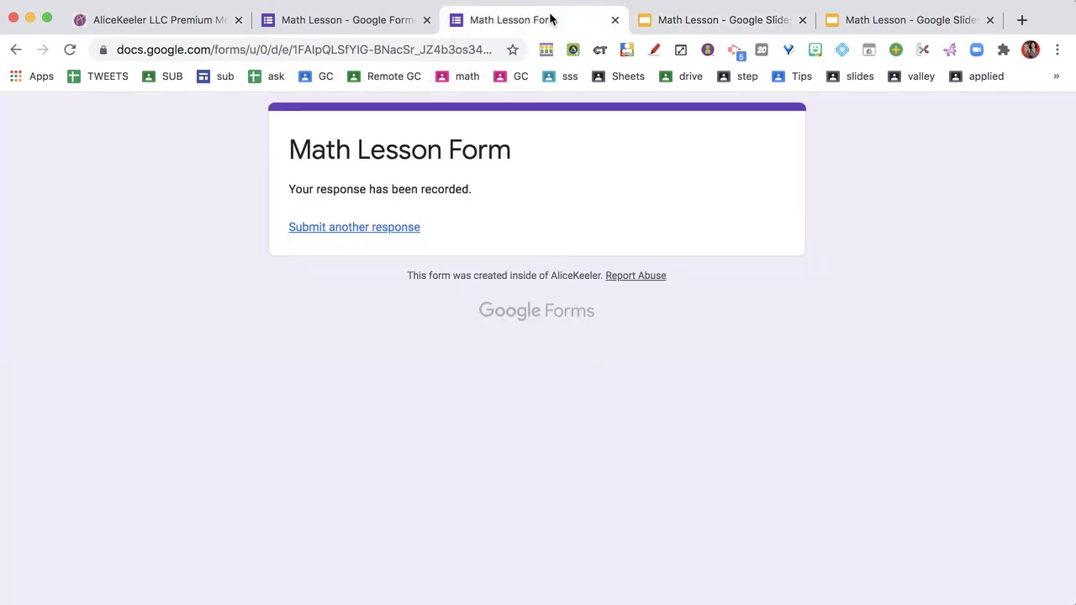
Step: Clear all Math Lesson form responses through Form to Slides Premium and confirm with Ok
left_click(345, 20)
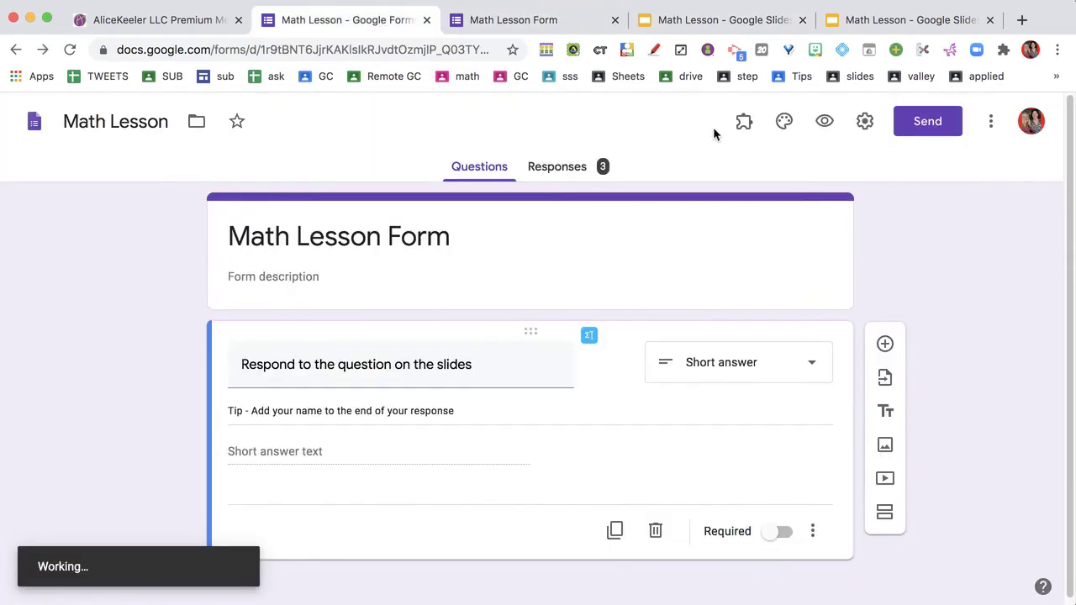
left_click(743, 121)
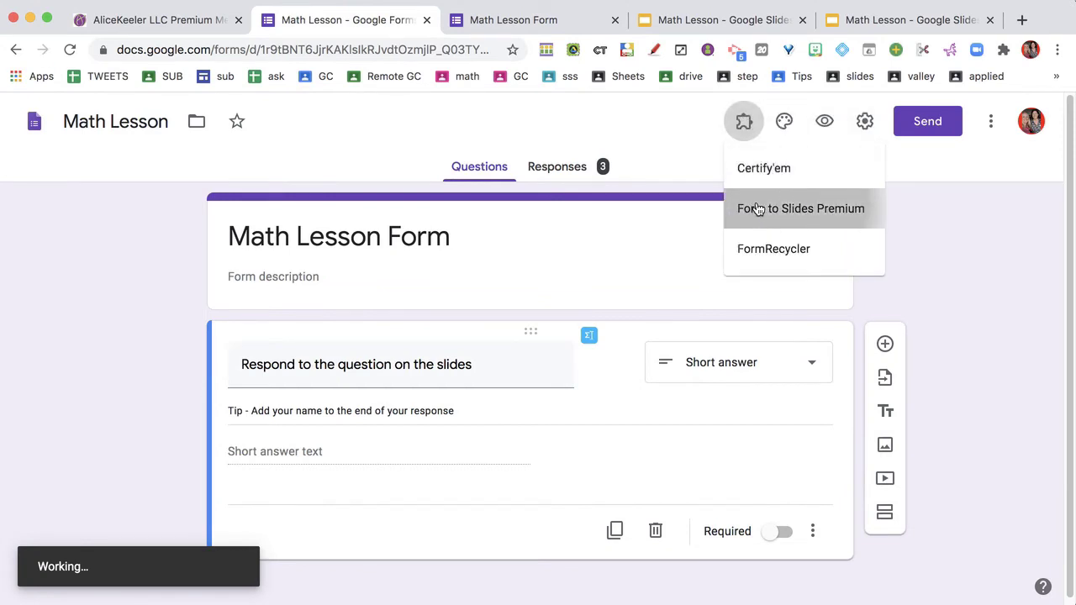
left_click(801, 209)
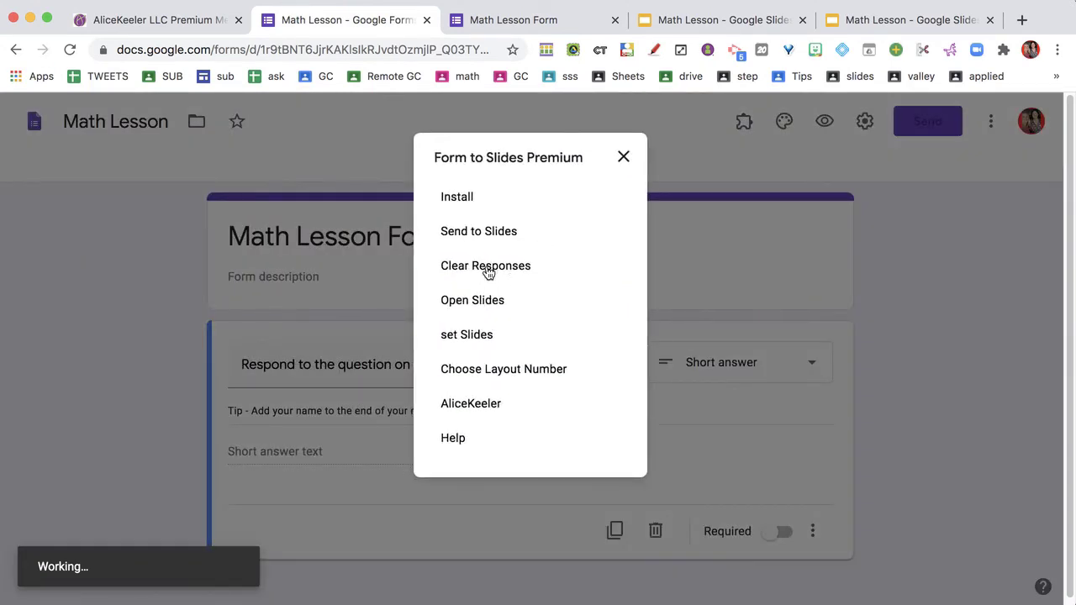
left_click(485, 265)
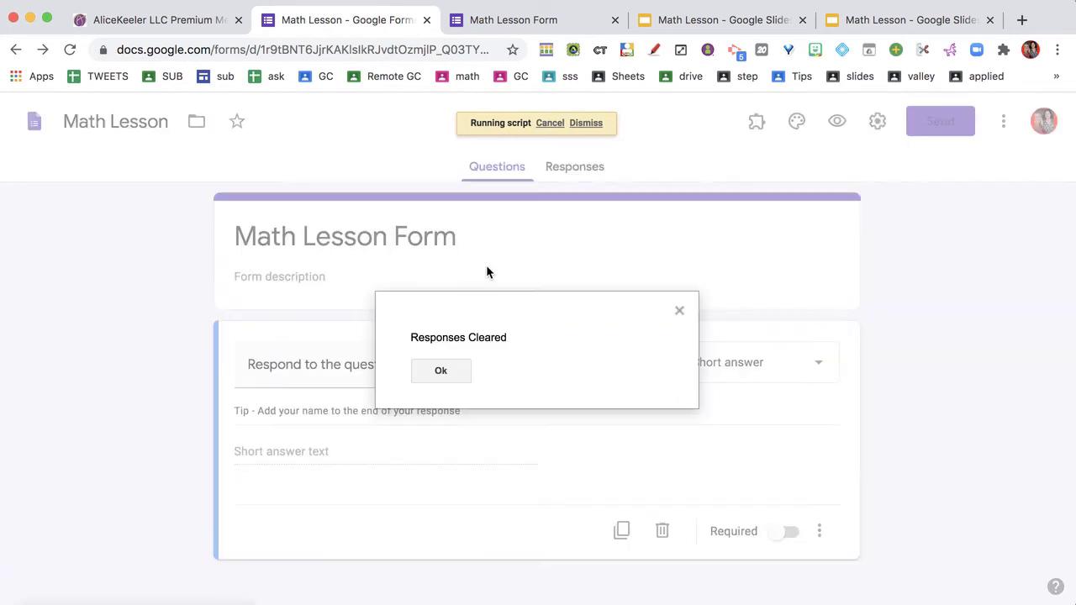
left_click(441, 371)
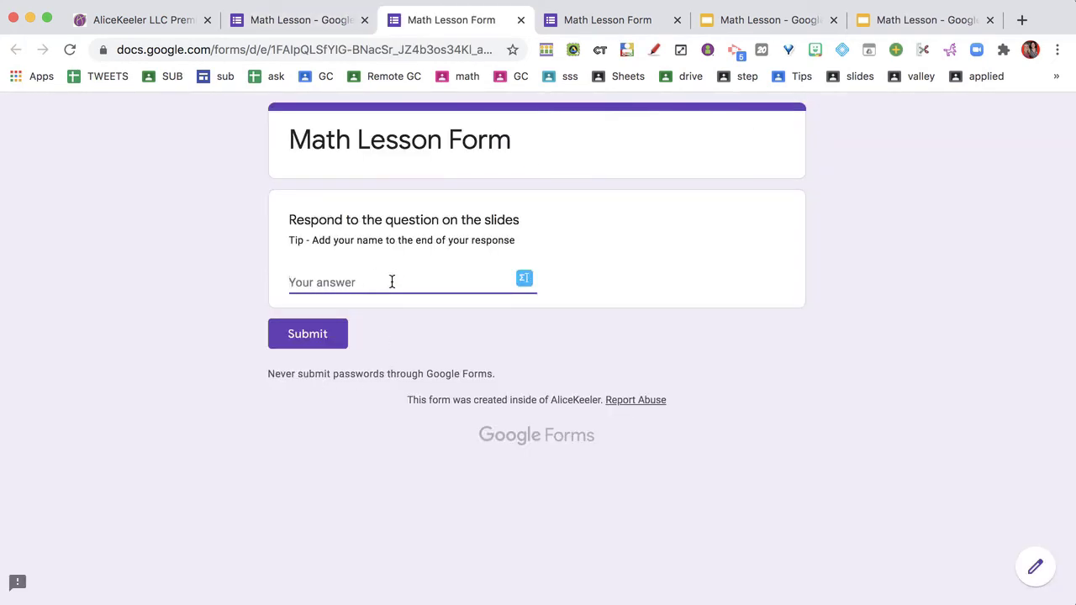
Step: Submit the answers 'This is tough' and 'Use the compass' in the live form, then go back to the editor
type("This is tough")
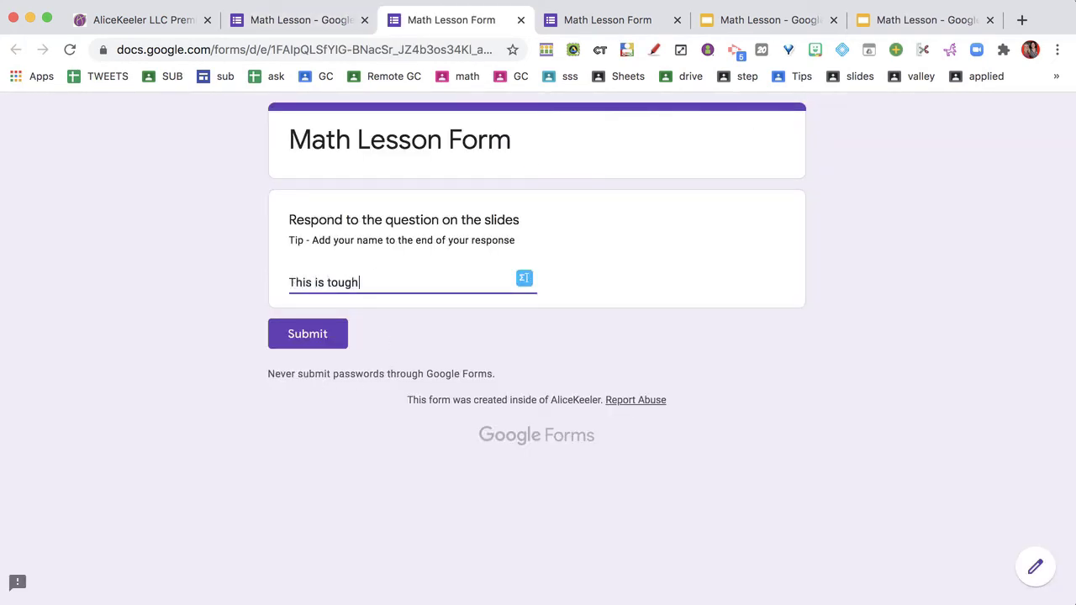
type("Use the co")
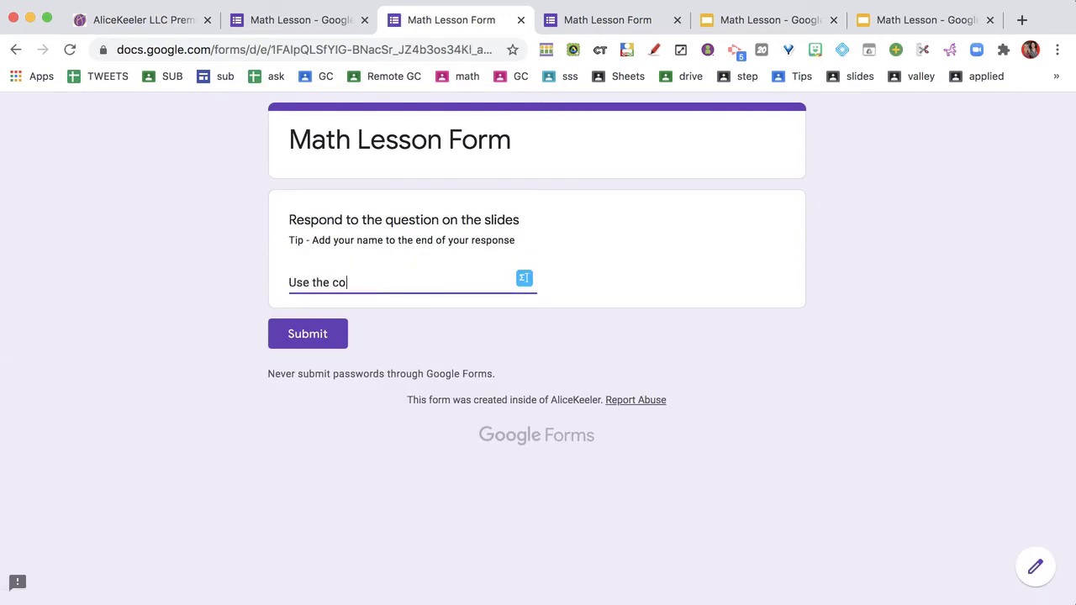
left_click(307, 333)
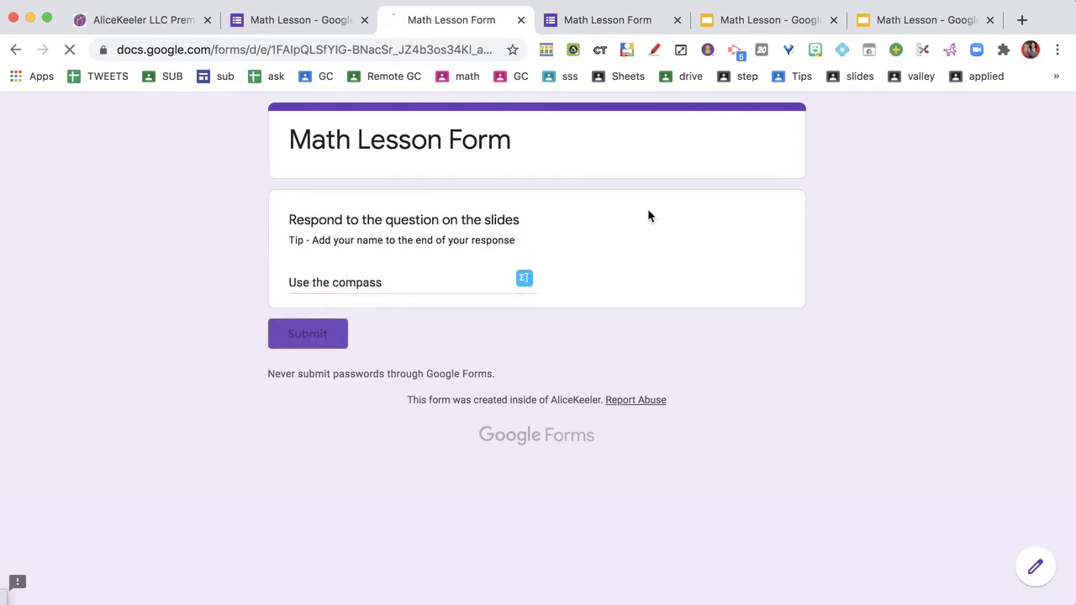
left_click(307, 333)
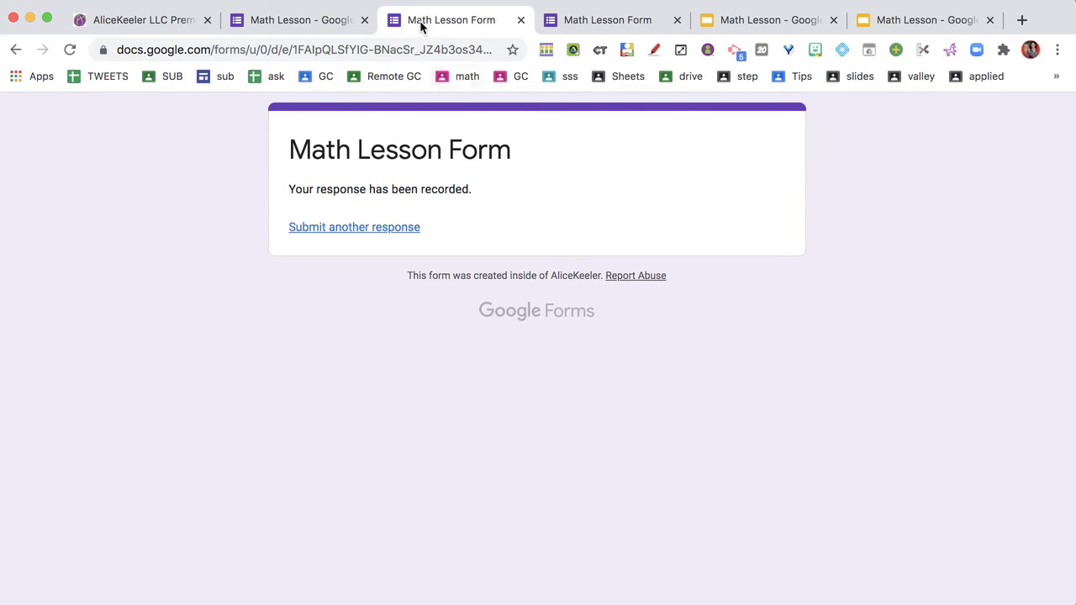
left_click(299, 20)
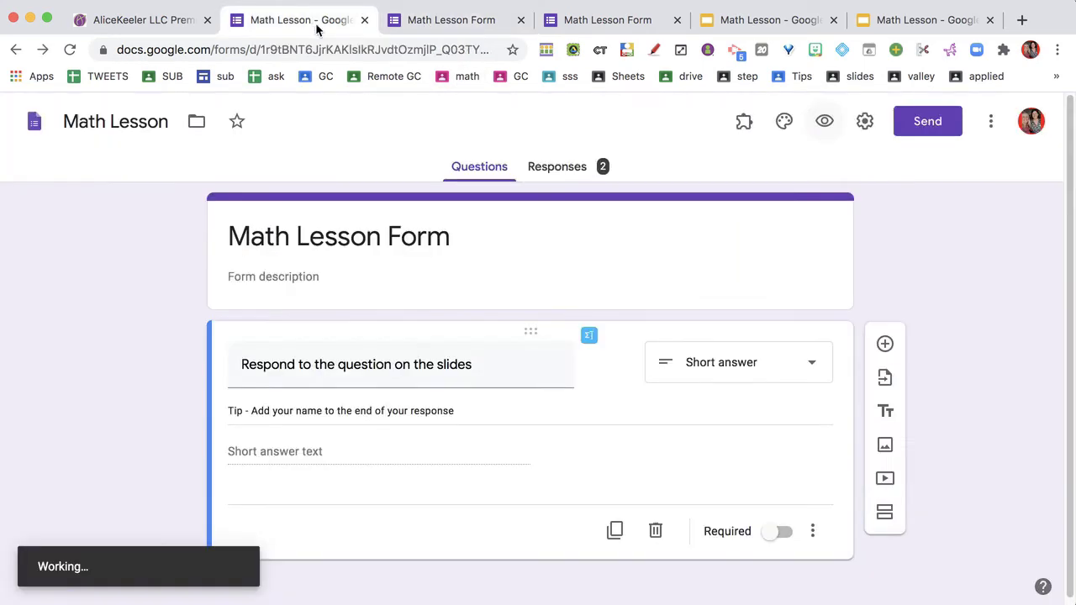
Step: Send both responses to Slides with Form to Slides Premium and verify the new slides 10–11
left_click(743, 121)
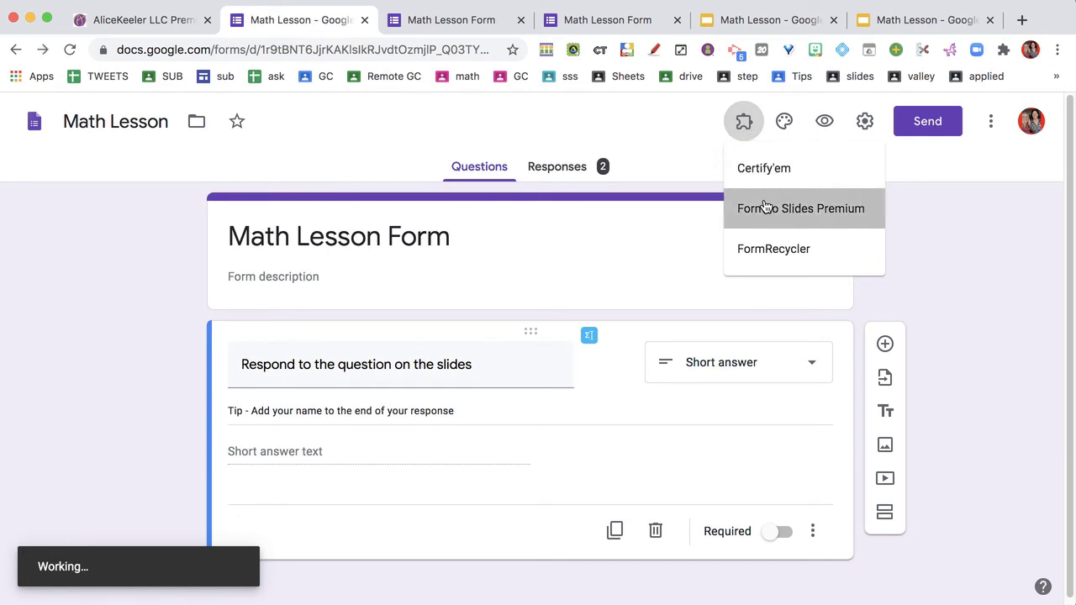
left_click(802, 208)
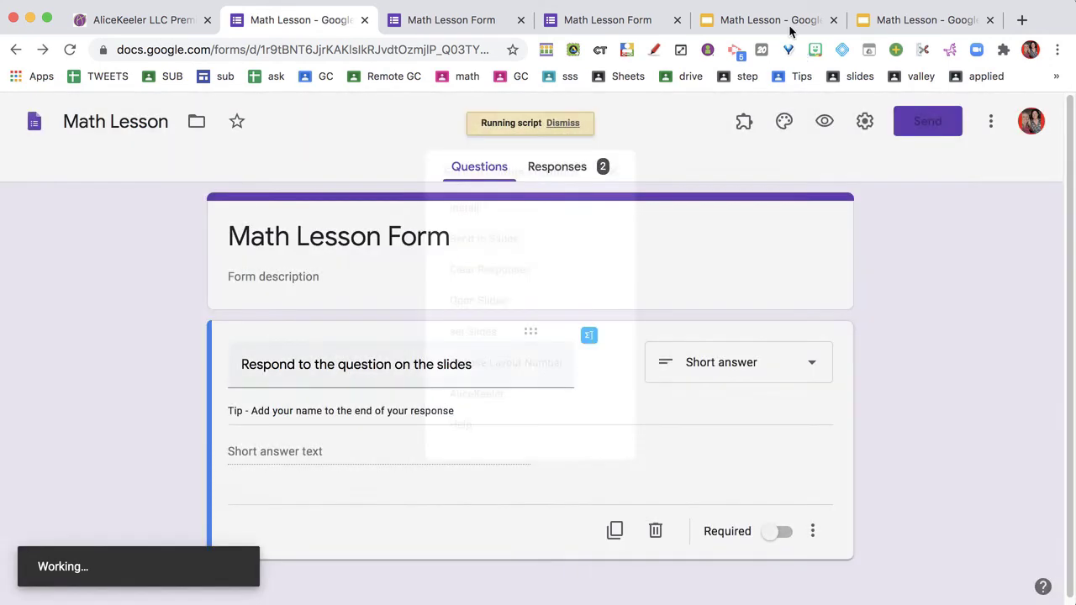
left_click(298, 19)
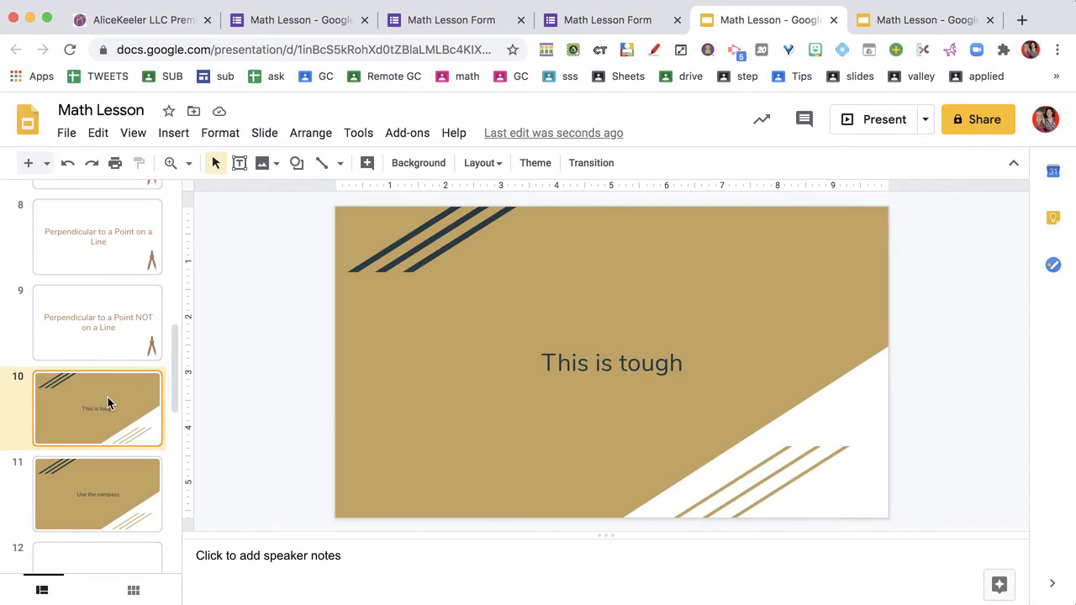
left_click(97, 437)
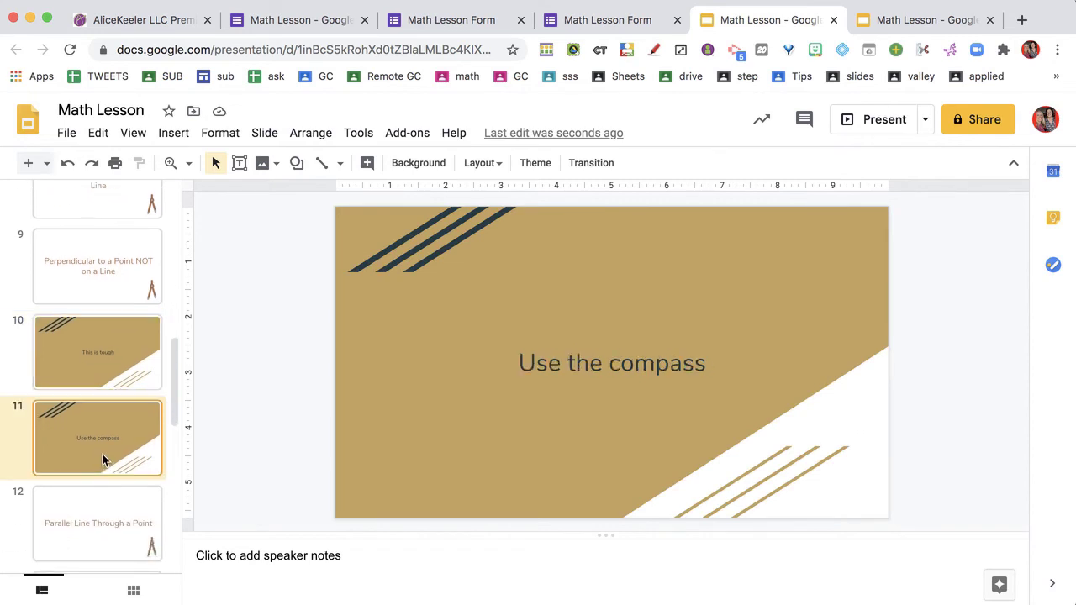
left_click(298, 19)
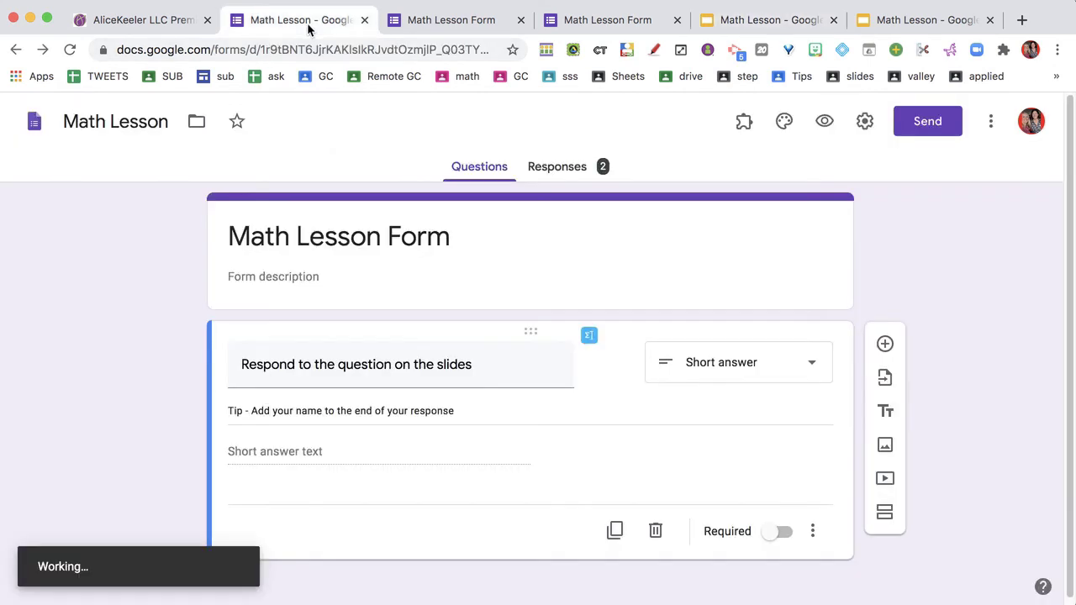
Step: Use Form to Slides Premium's set Slides with an empty URL to create 'Slides for Math Lesson Form'
left_click(743, 121)
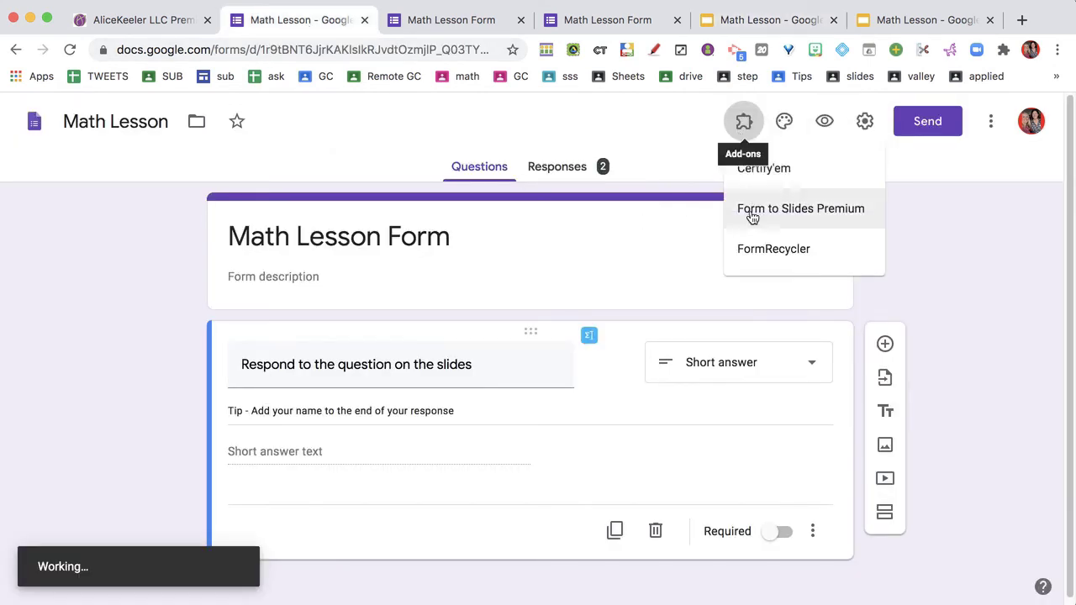
left_click(800, 209)
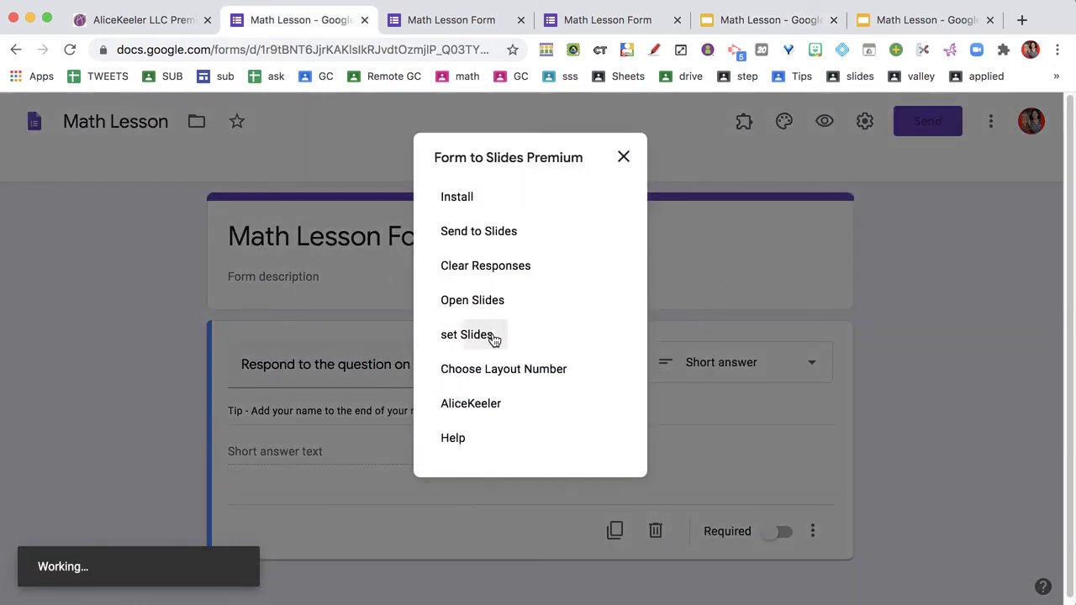
left_click(467, 333)
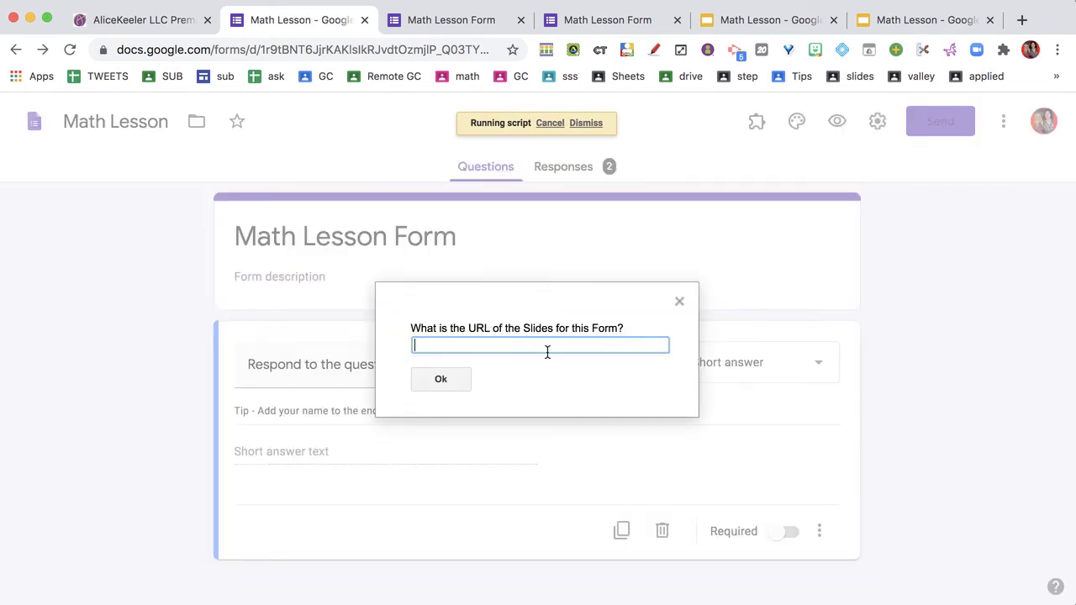
left_click(440, 379)
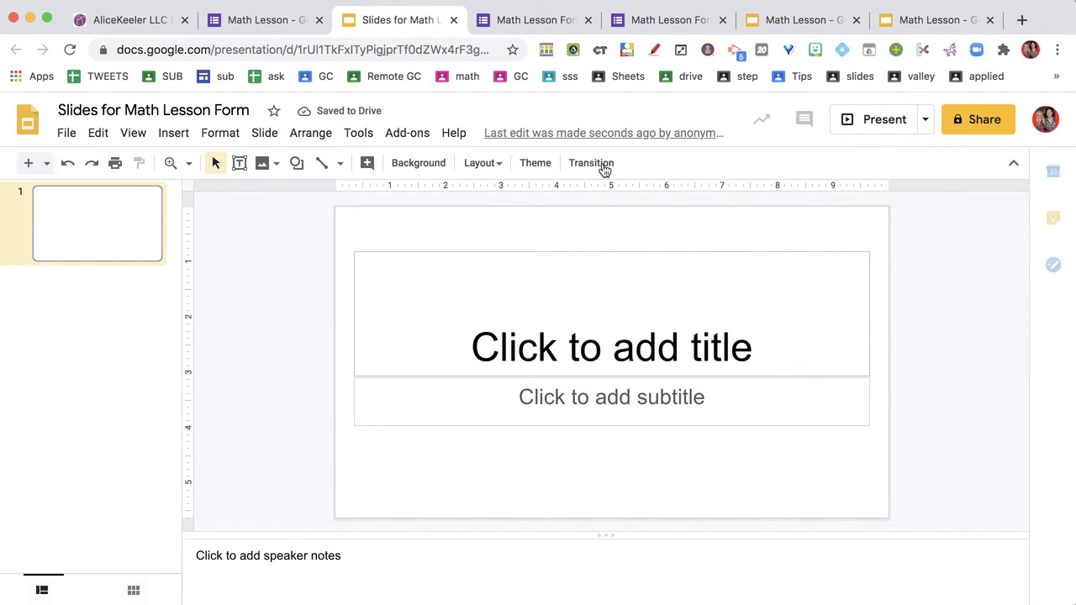
Step: Send 'This is tough' and 'Use the compass' to the new deck and view it
left_click(264, 20)
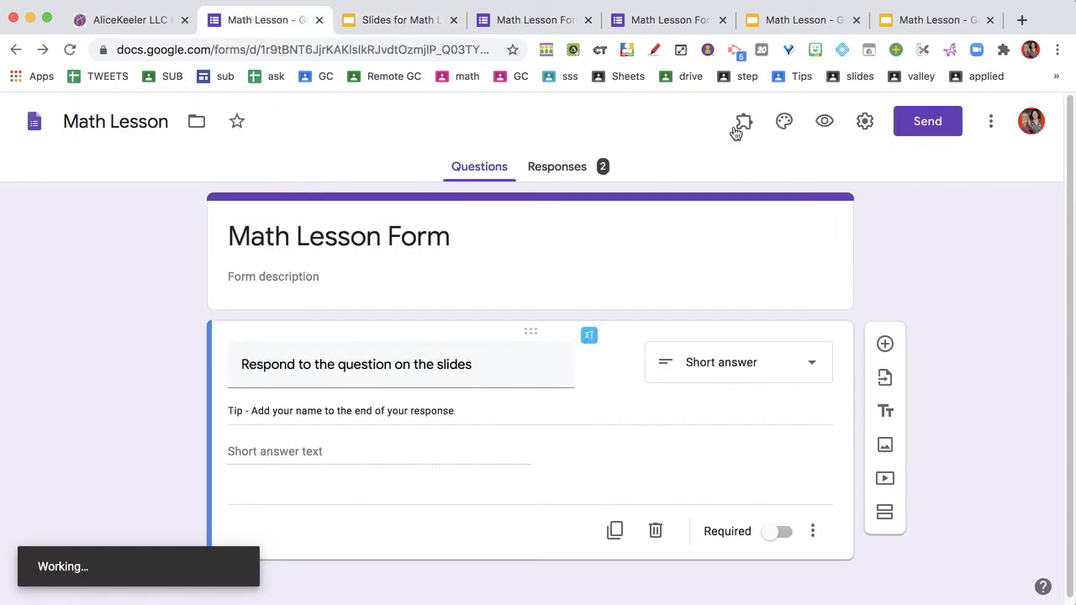
left_click(742, 121)
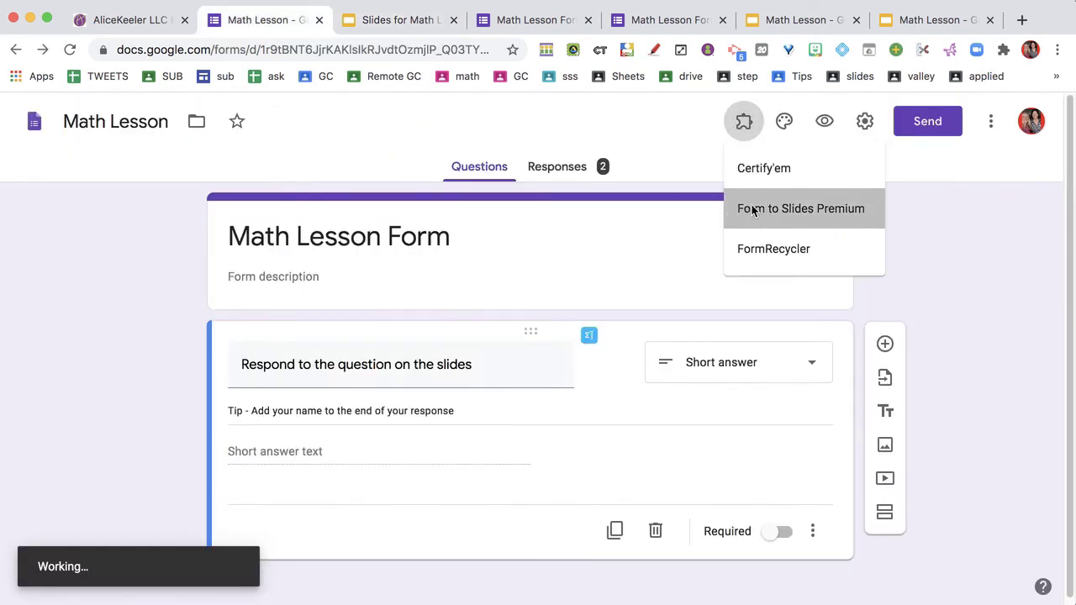
left_click(801, 208)
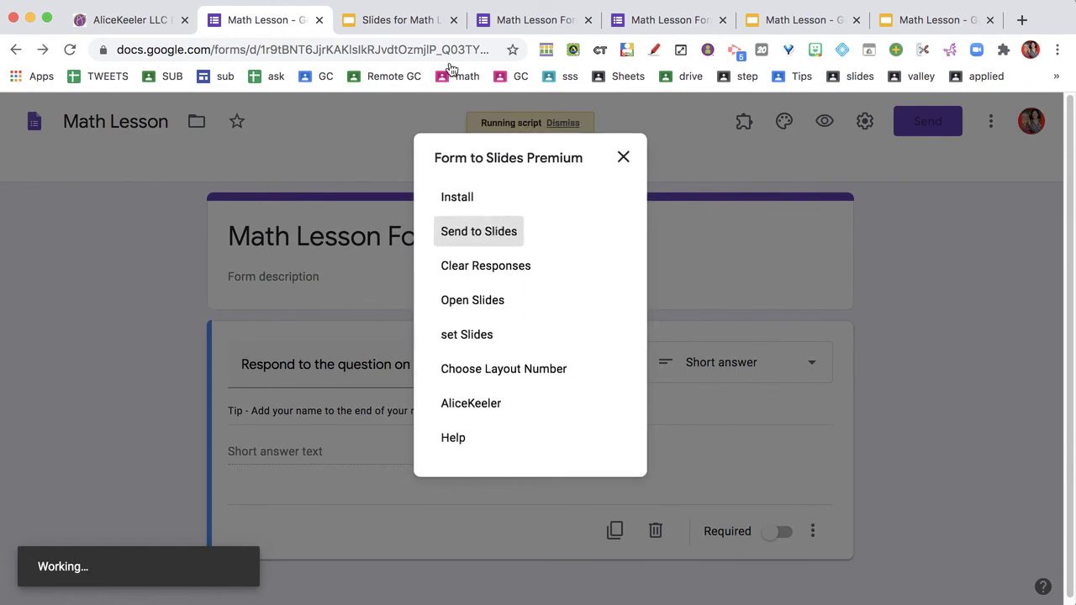
left_click(478, 231)
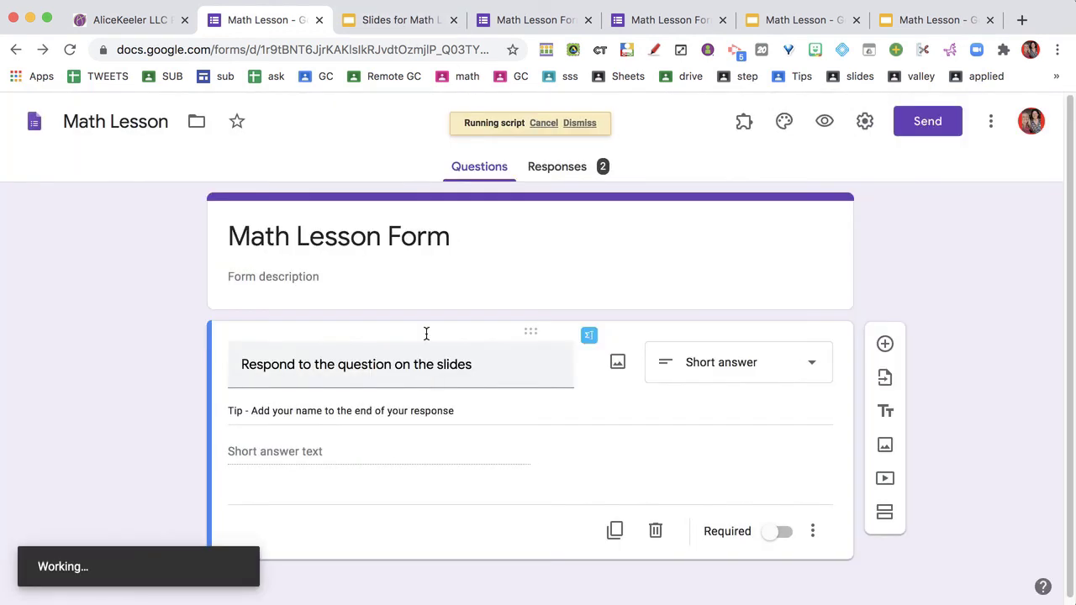
left_click(395, 19)
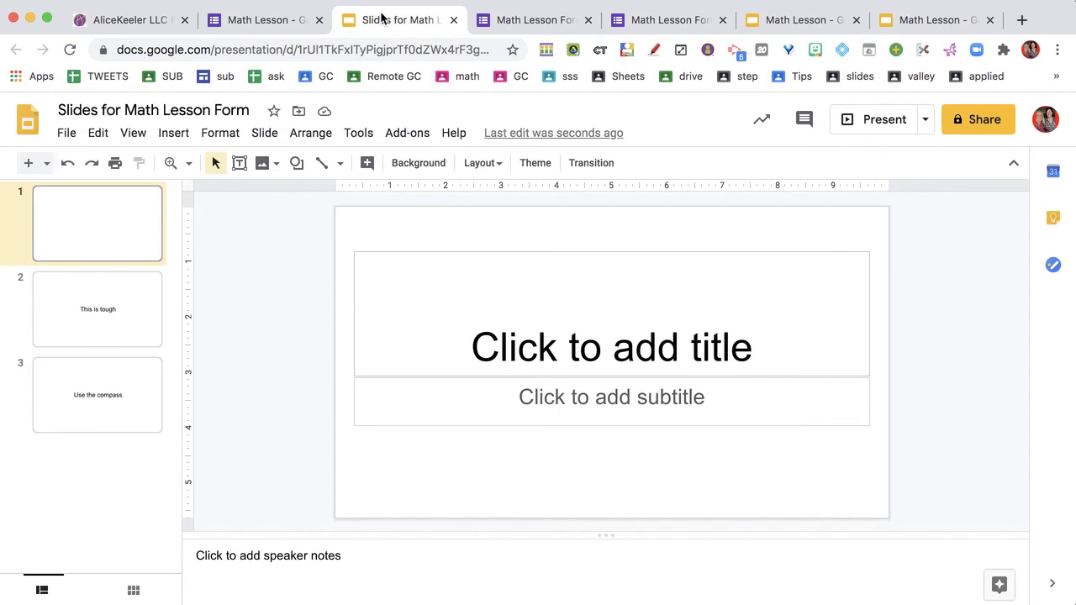
left_click(97, 309)
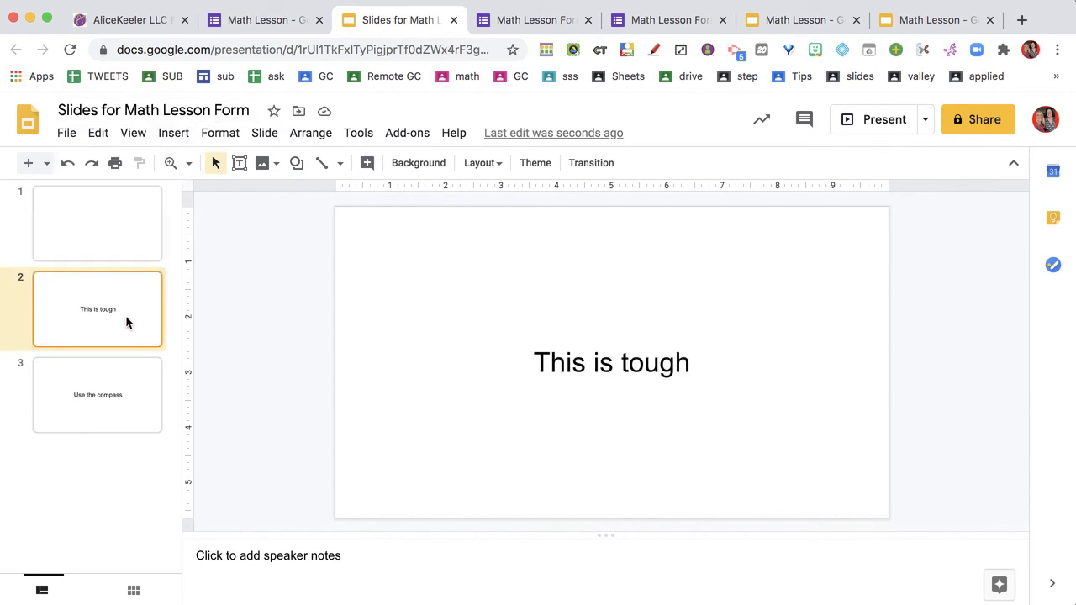
left_click(97, 395)
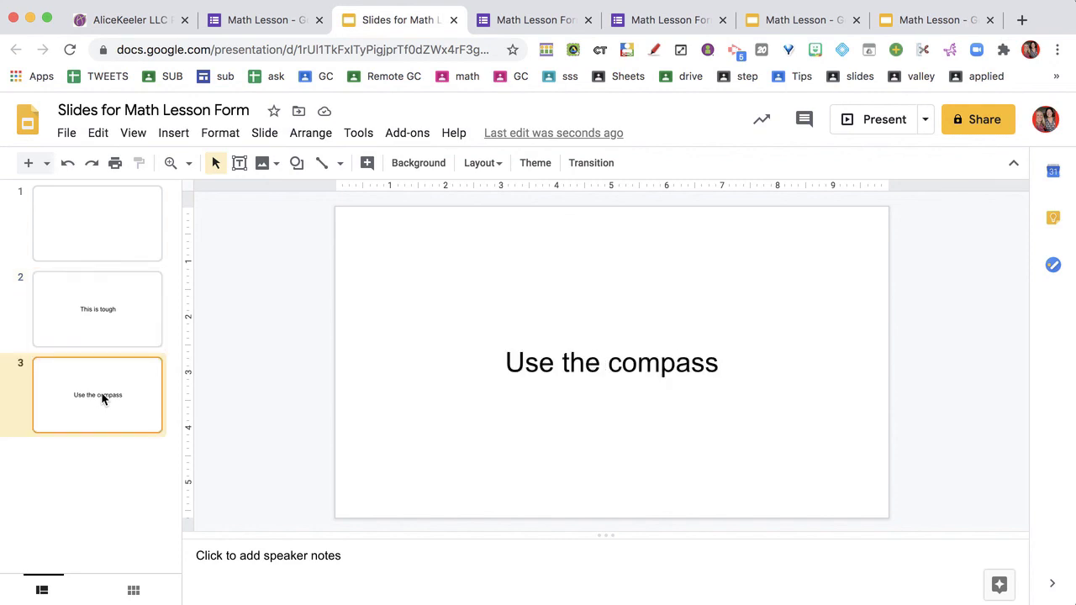